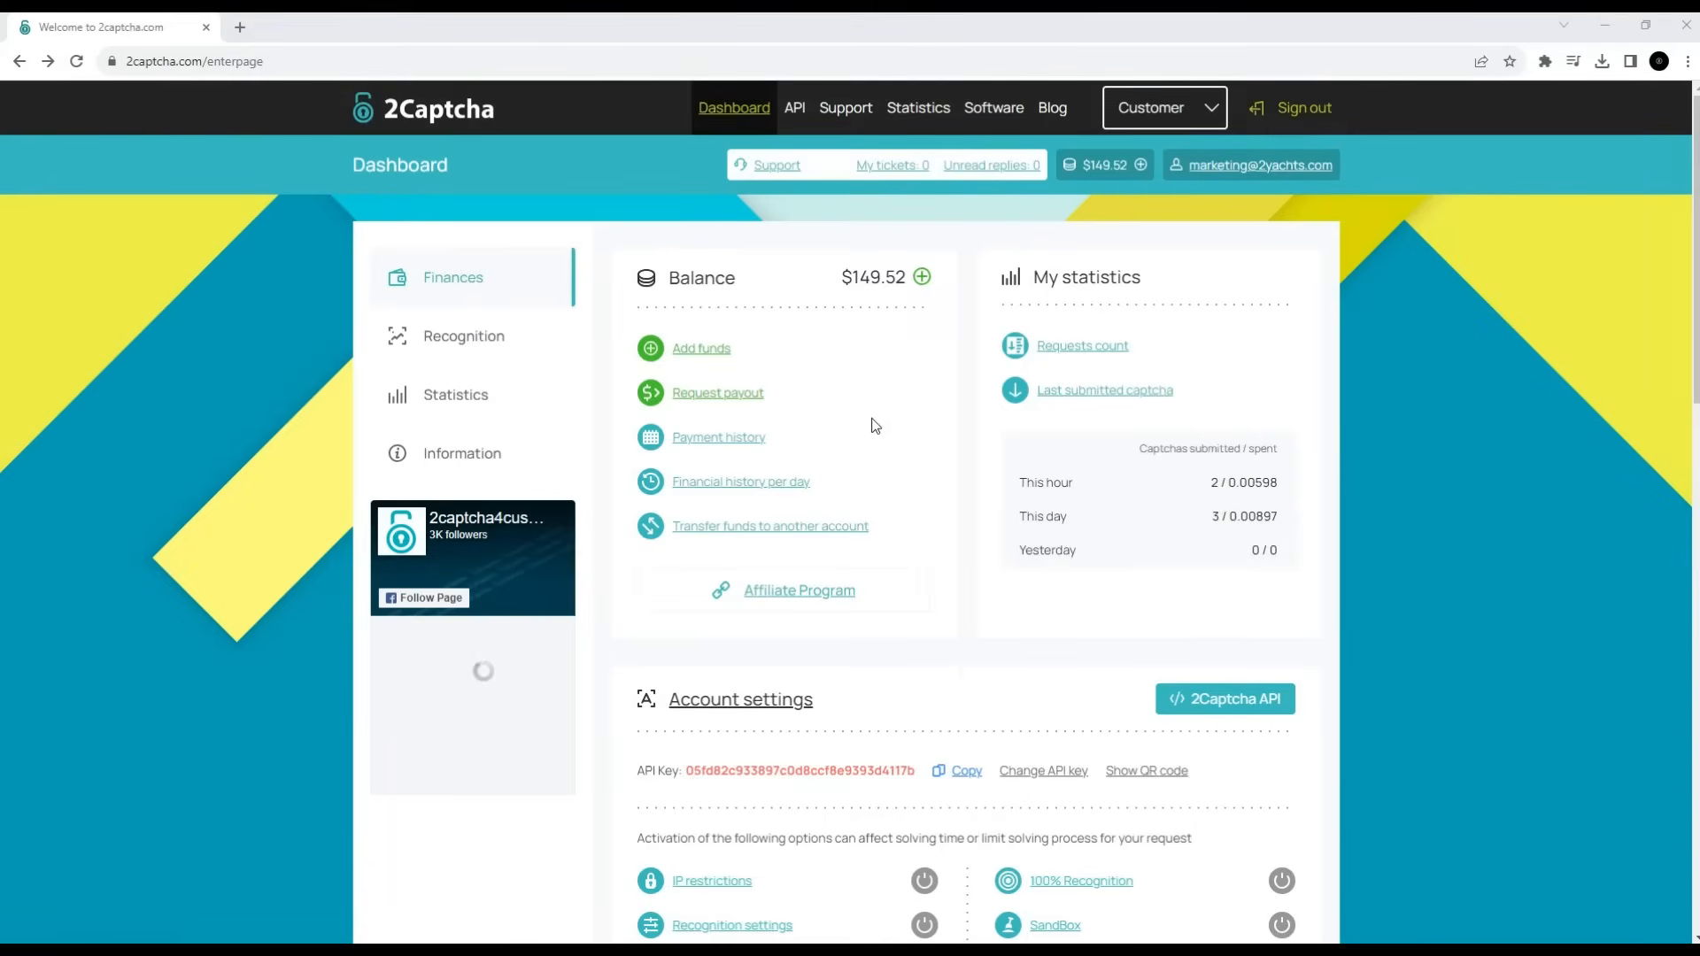
mouse_move(987, 208)
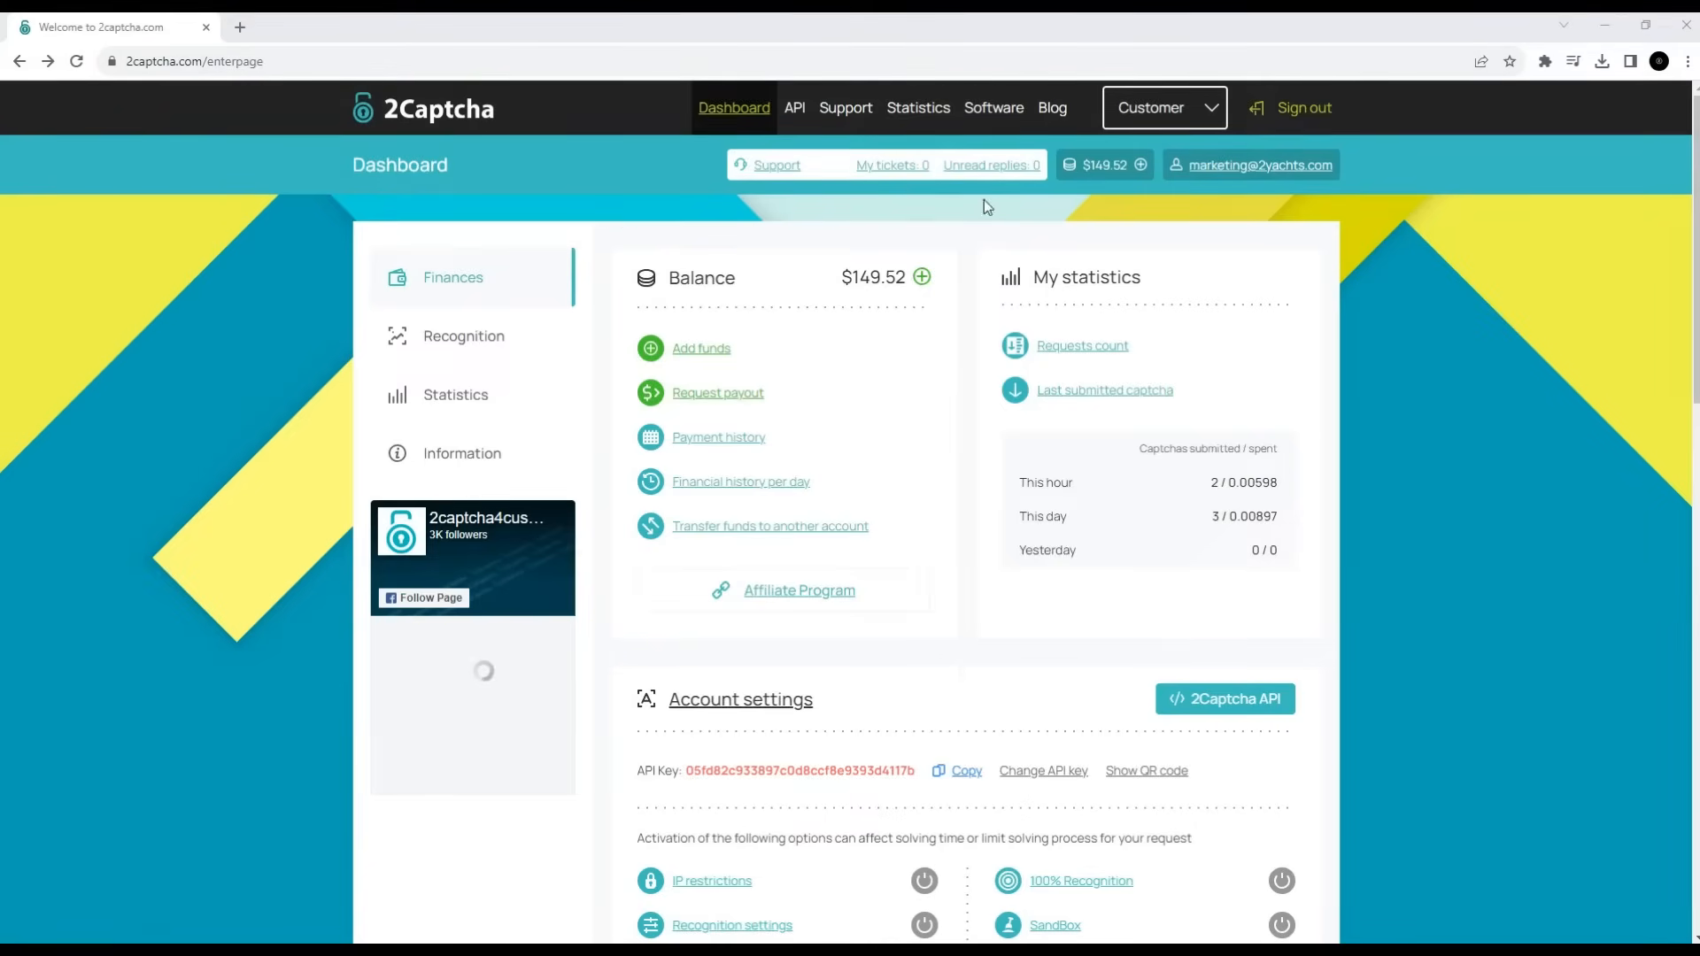
Step: Install the 2Captcha 'Captcha Solver: Auto Recognition and Bypass' extension from the Chrome Web Store
click(992, 108)
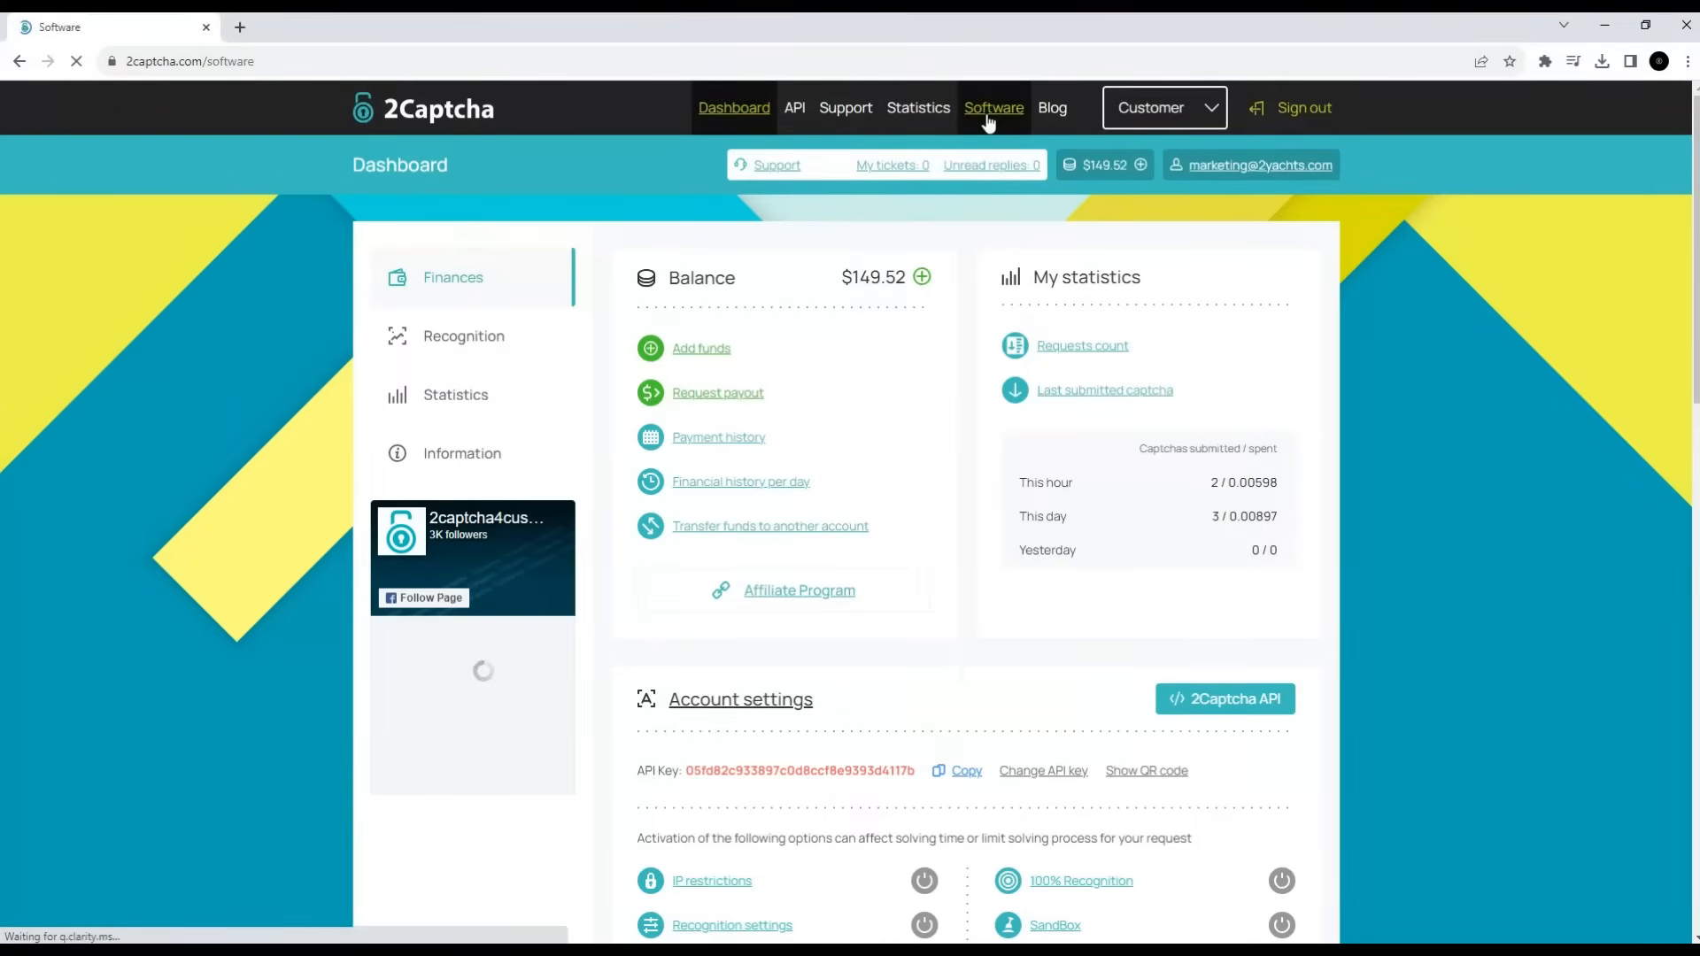
click(992, 107)
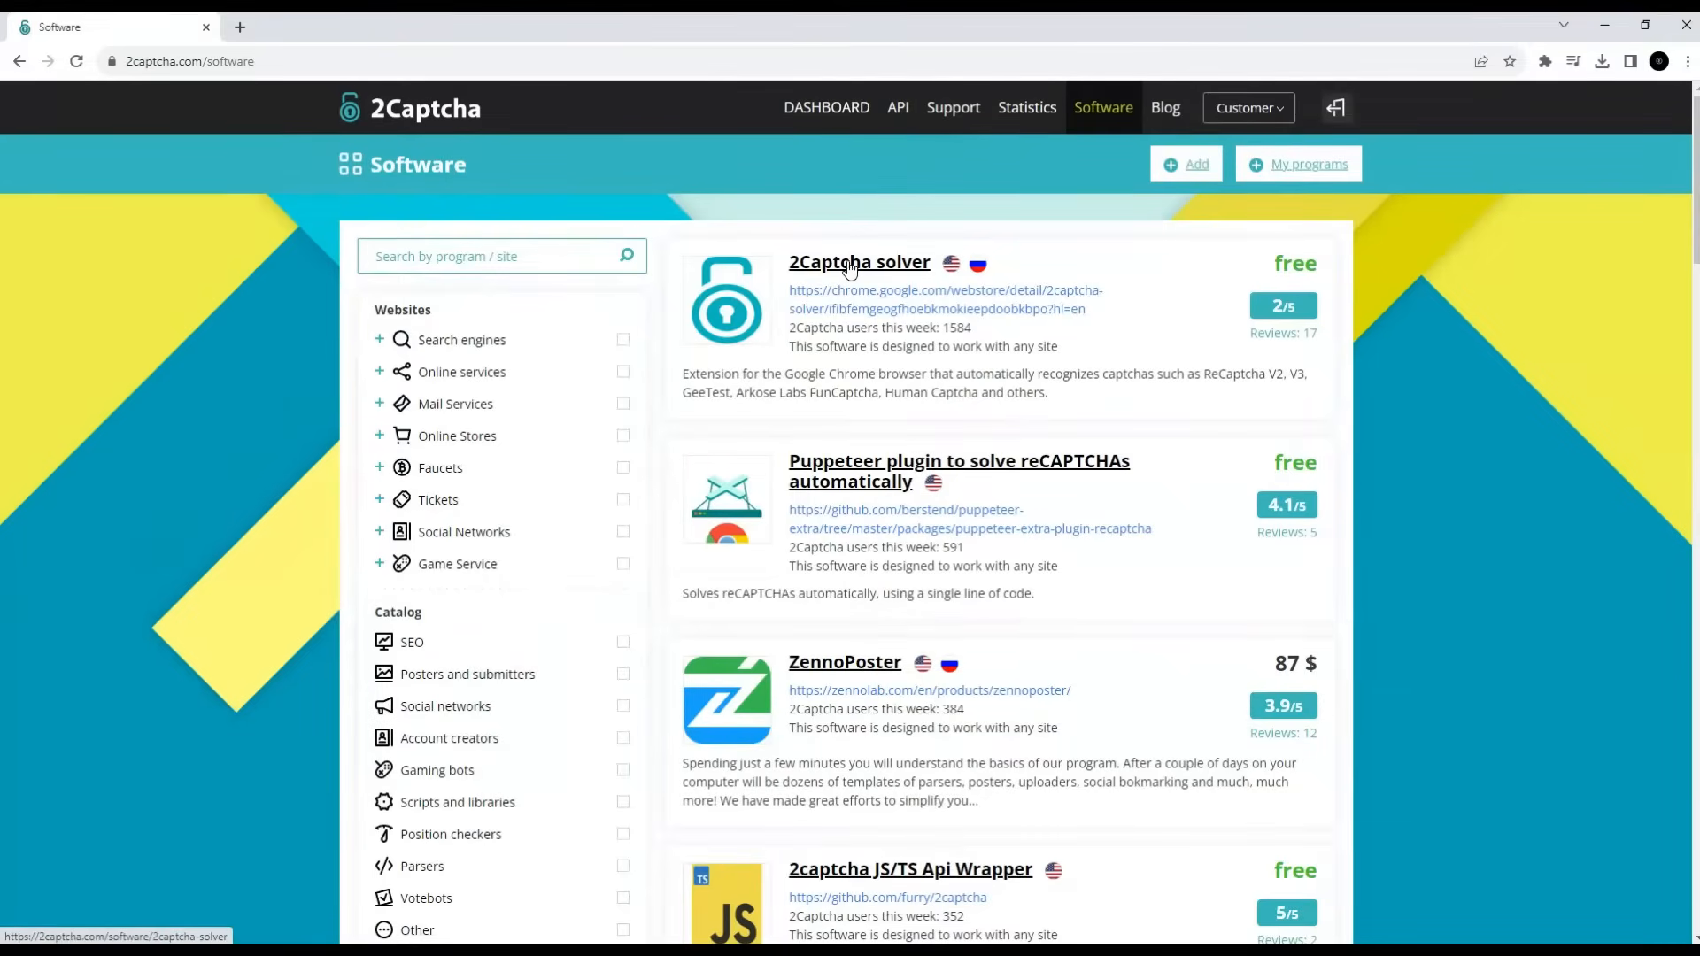
click(859, 261)
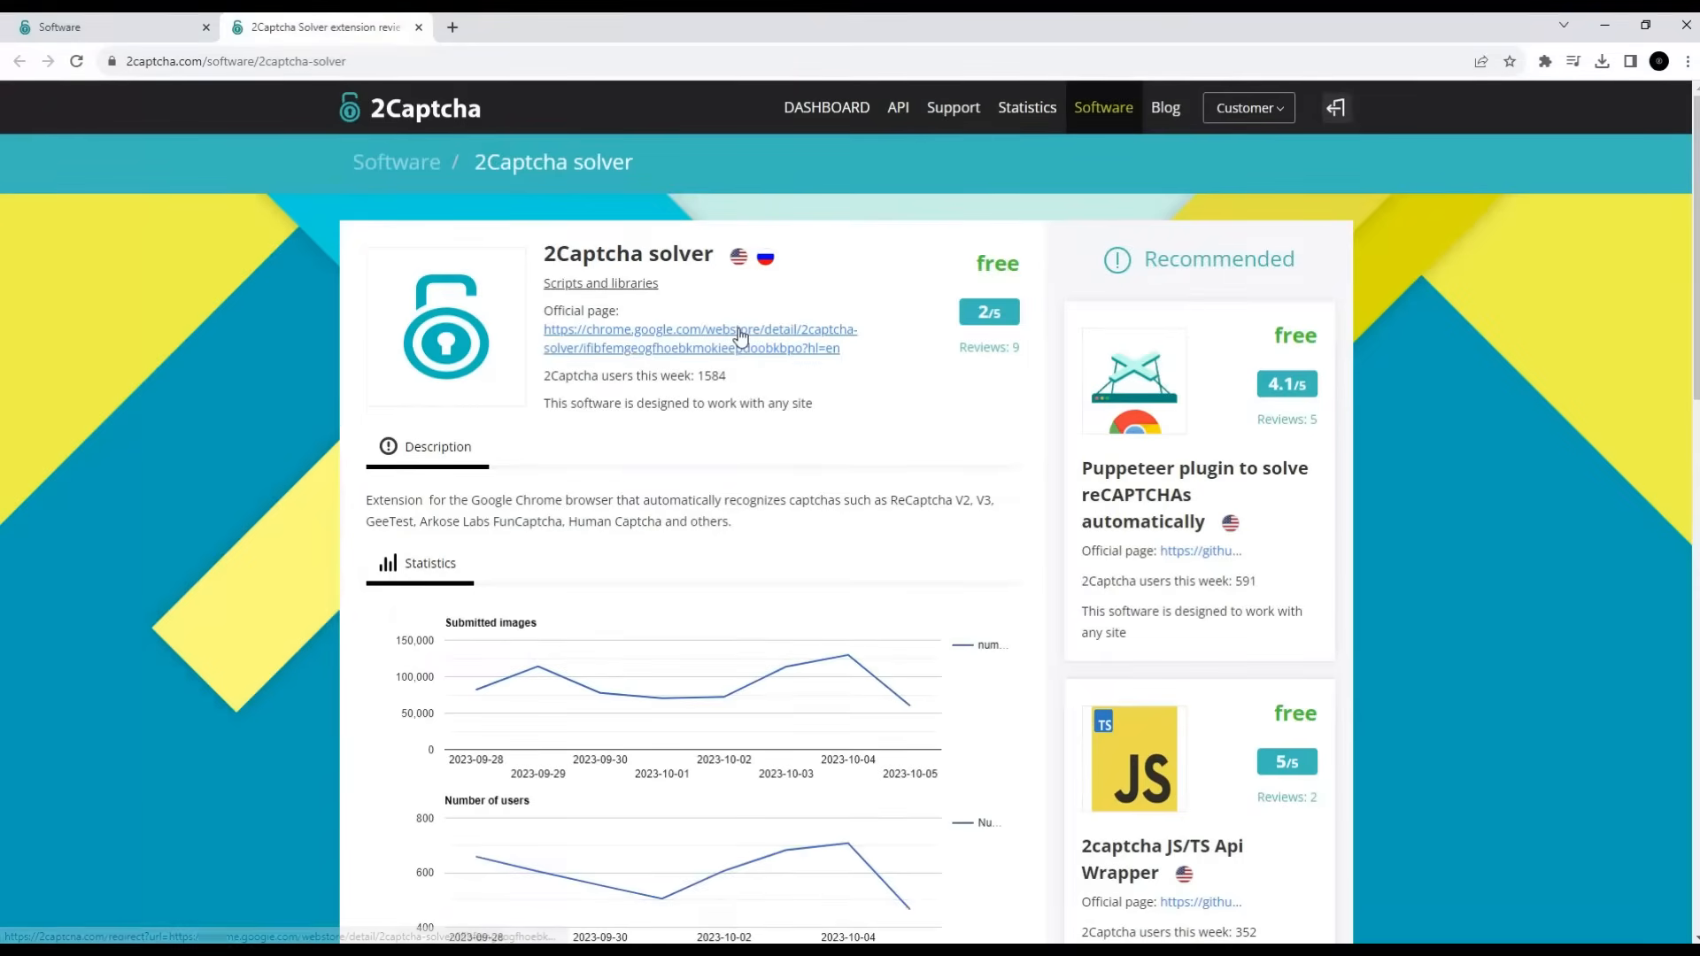
click(700, 338)
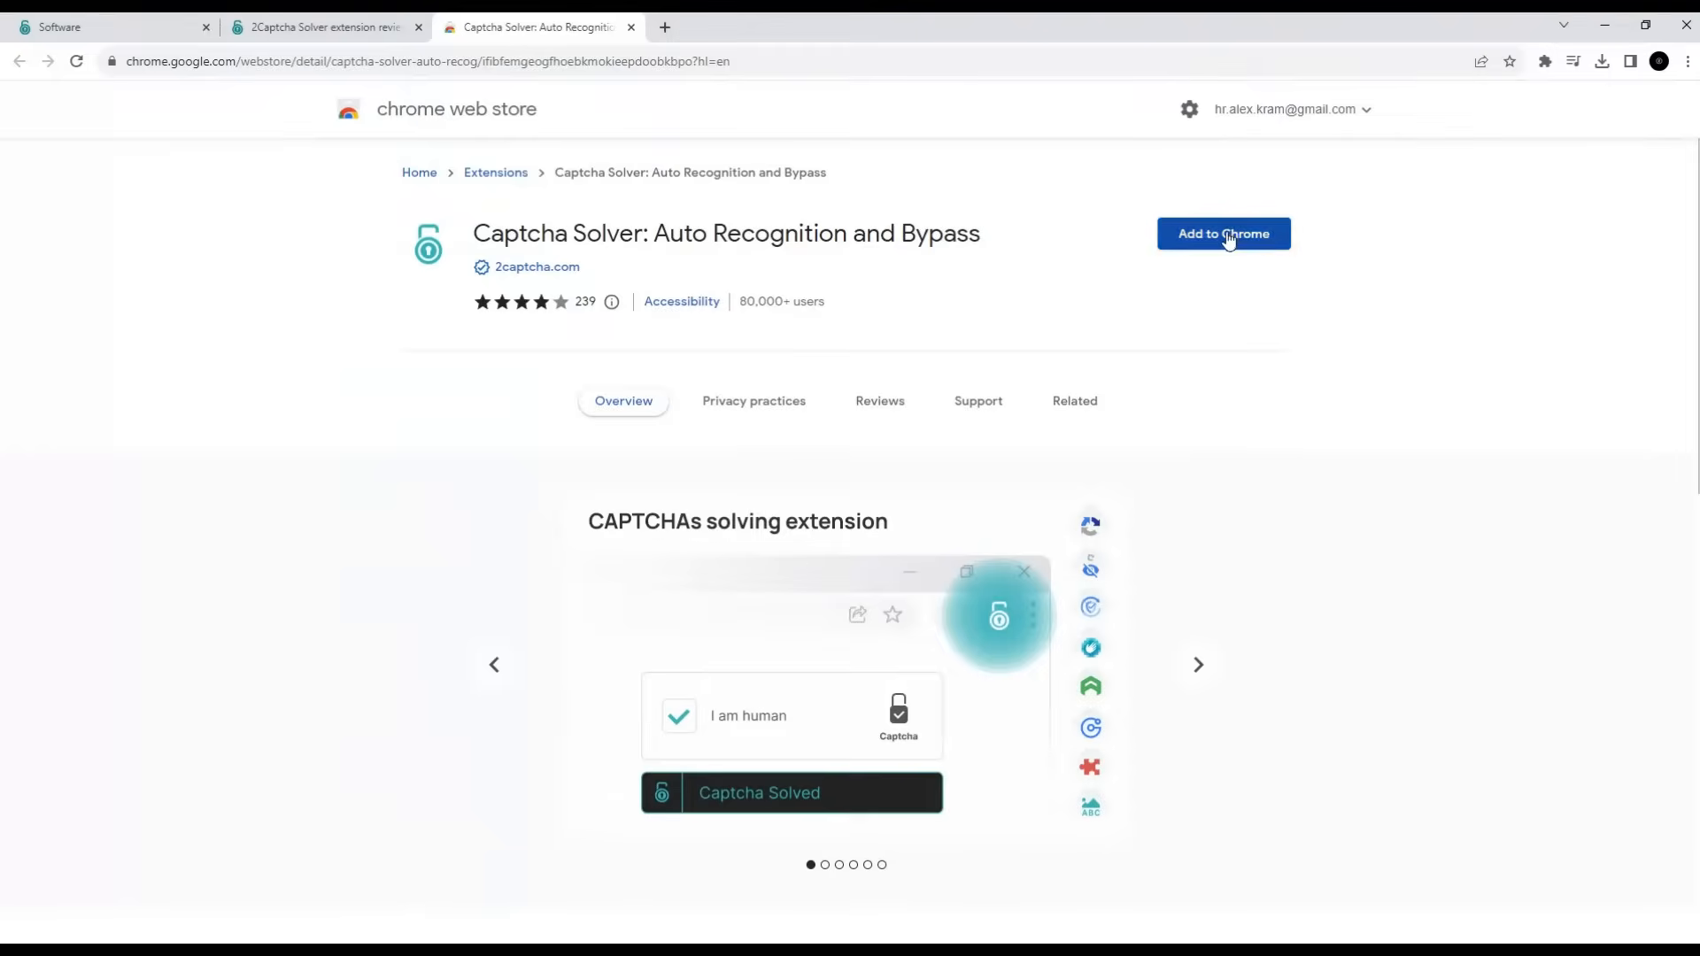
click(1222, 233)
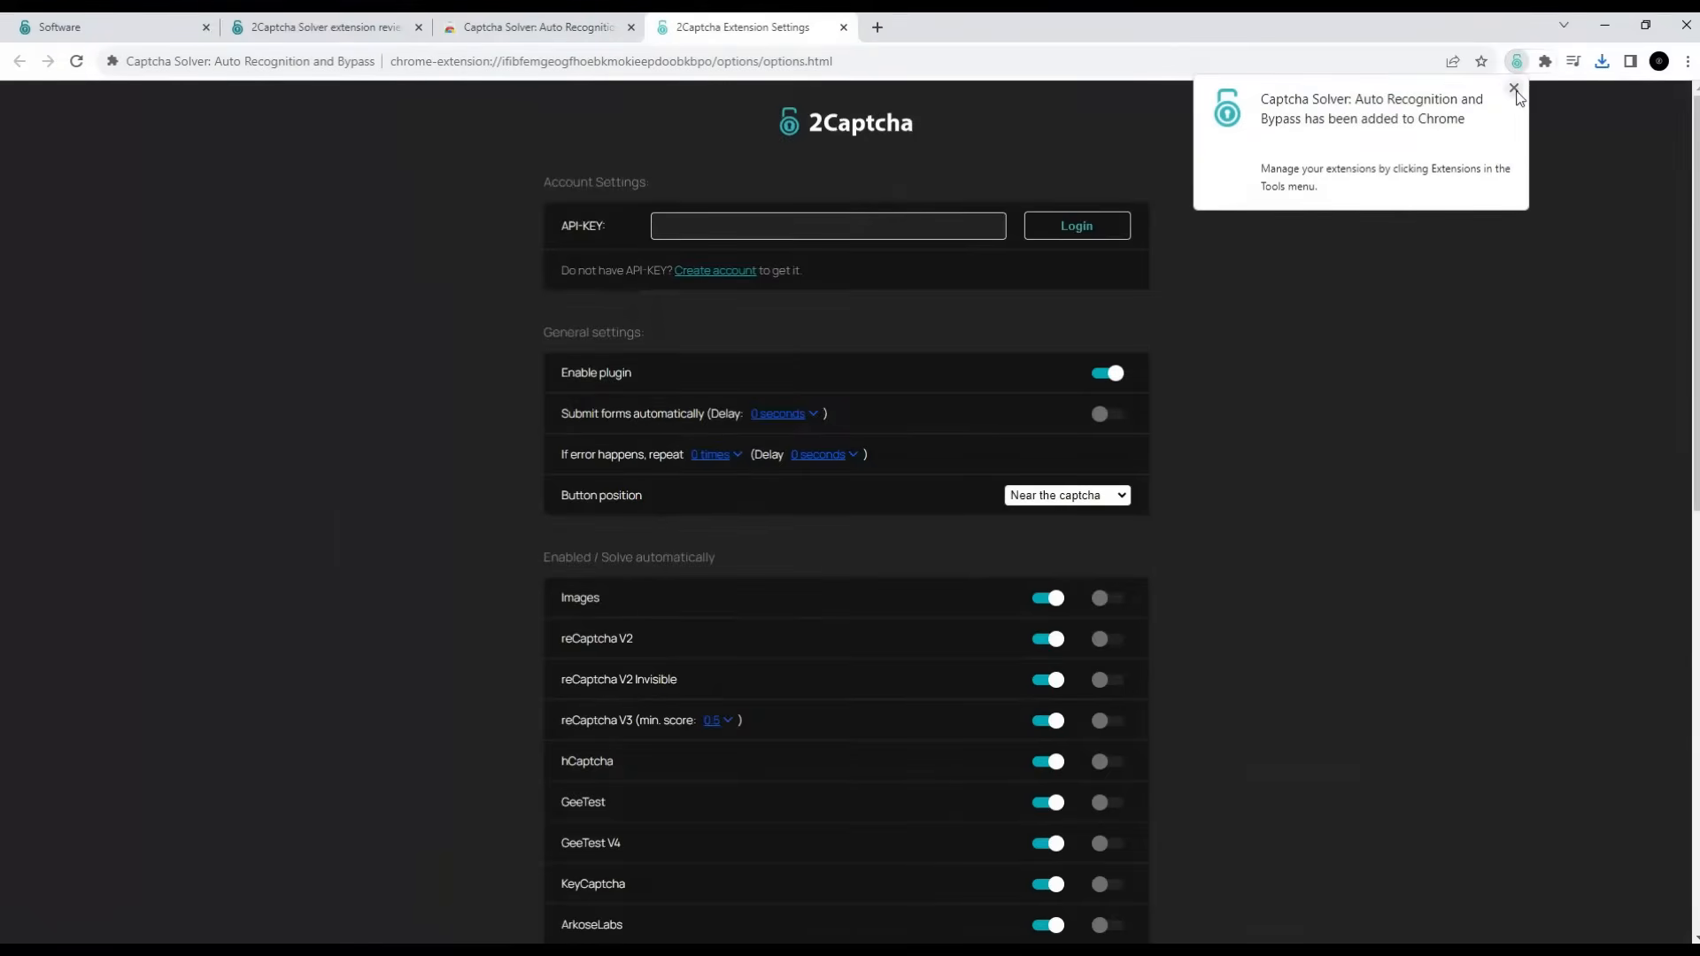
Step: Log the Captcha Solver extension into the 2Captcha account with the API key
click(1513, 88)
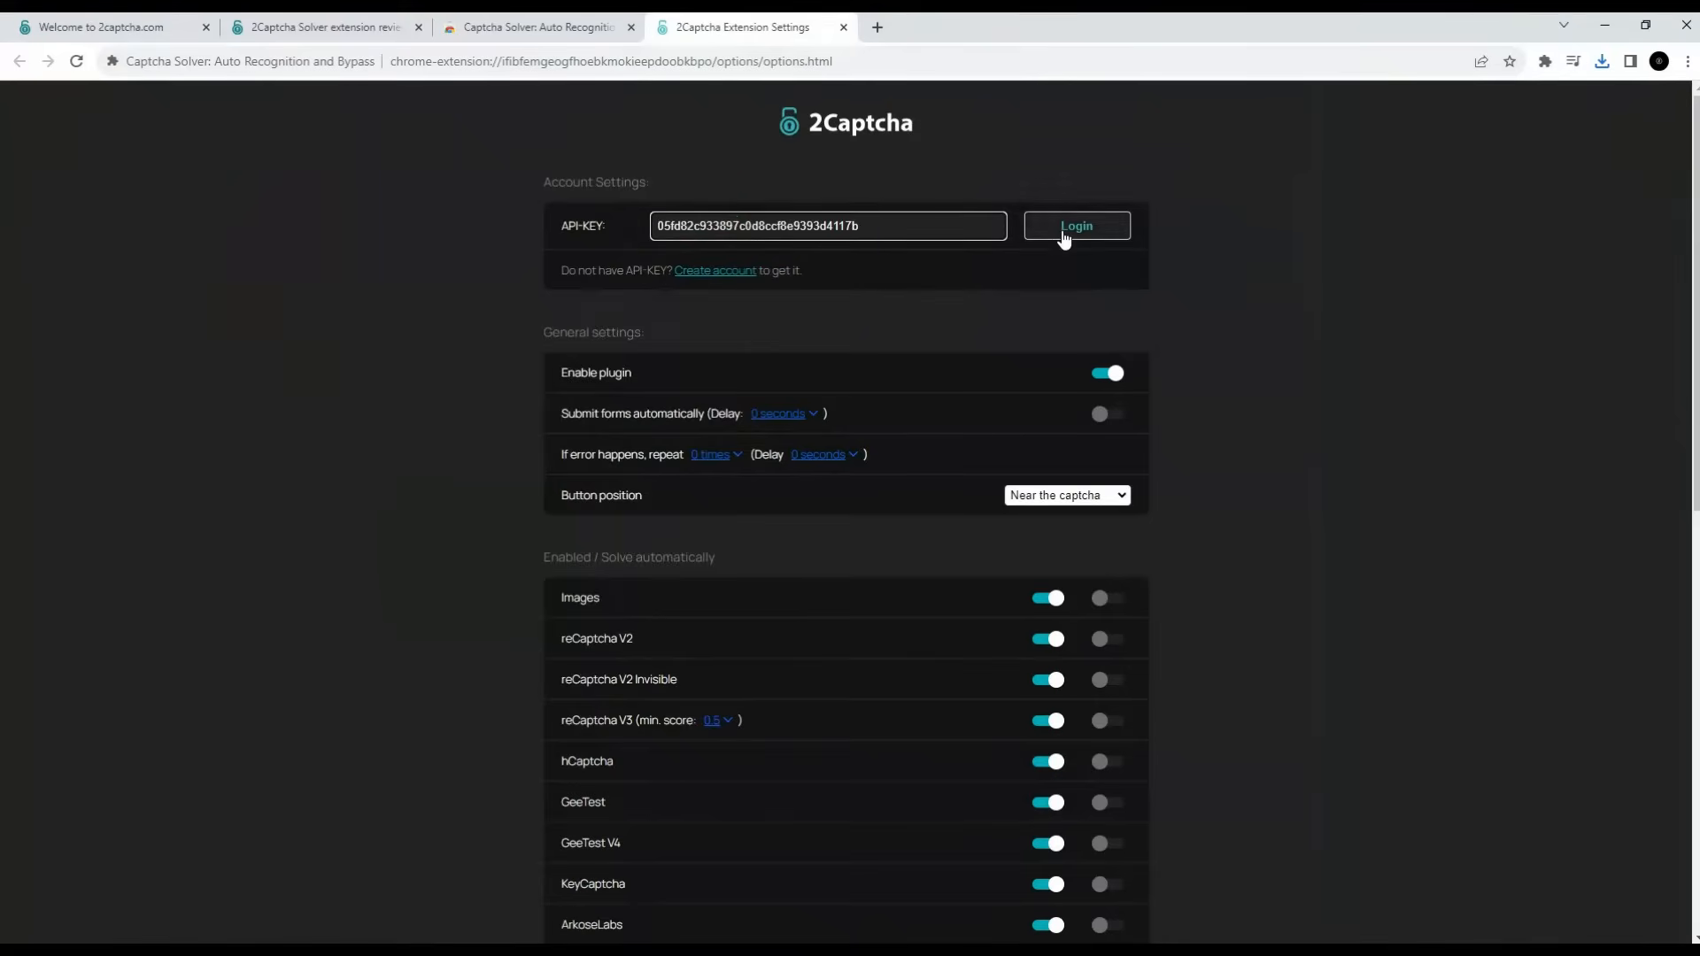
click(1076, 226)
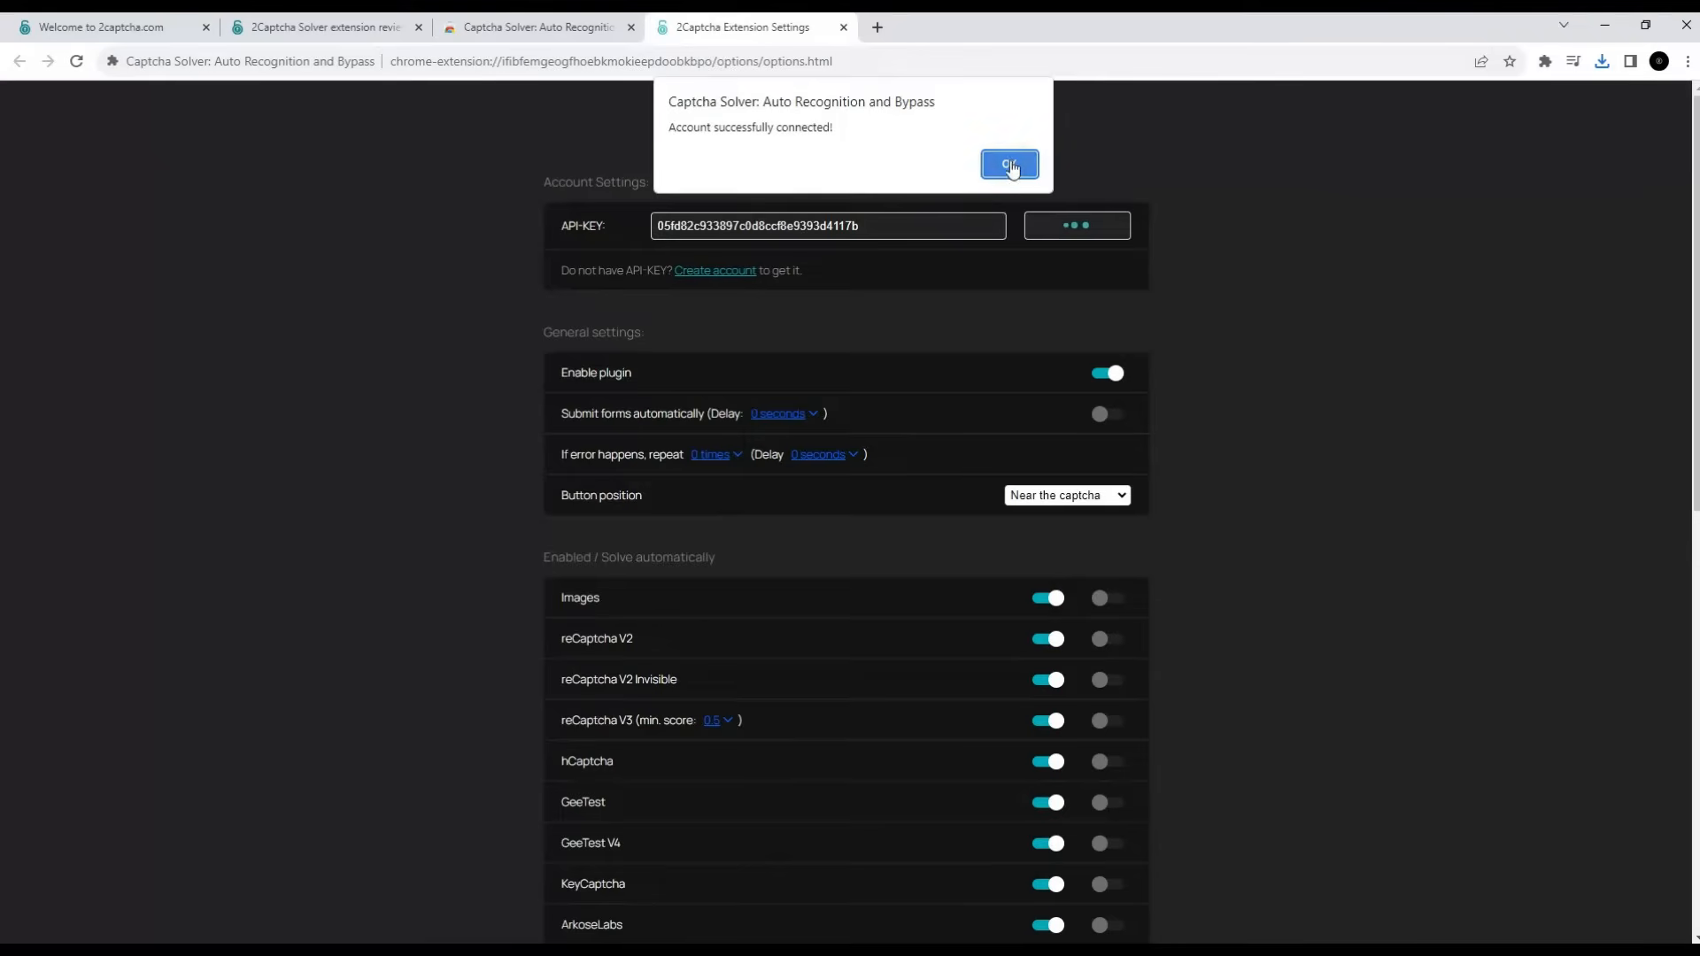
click(1008, 164)
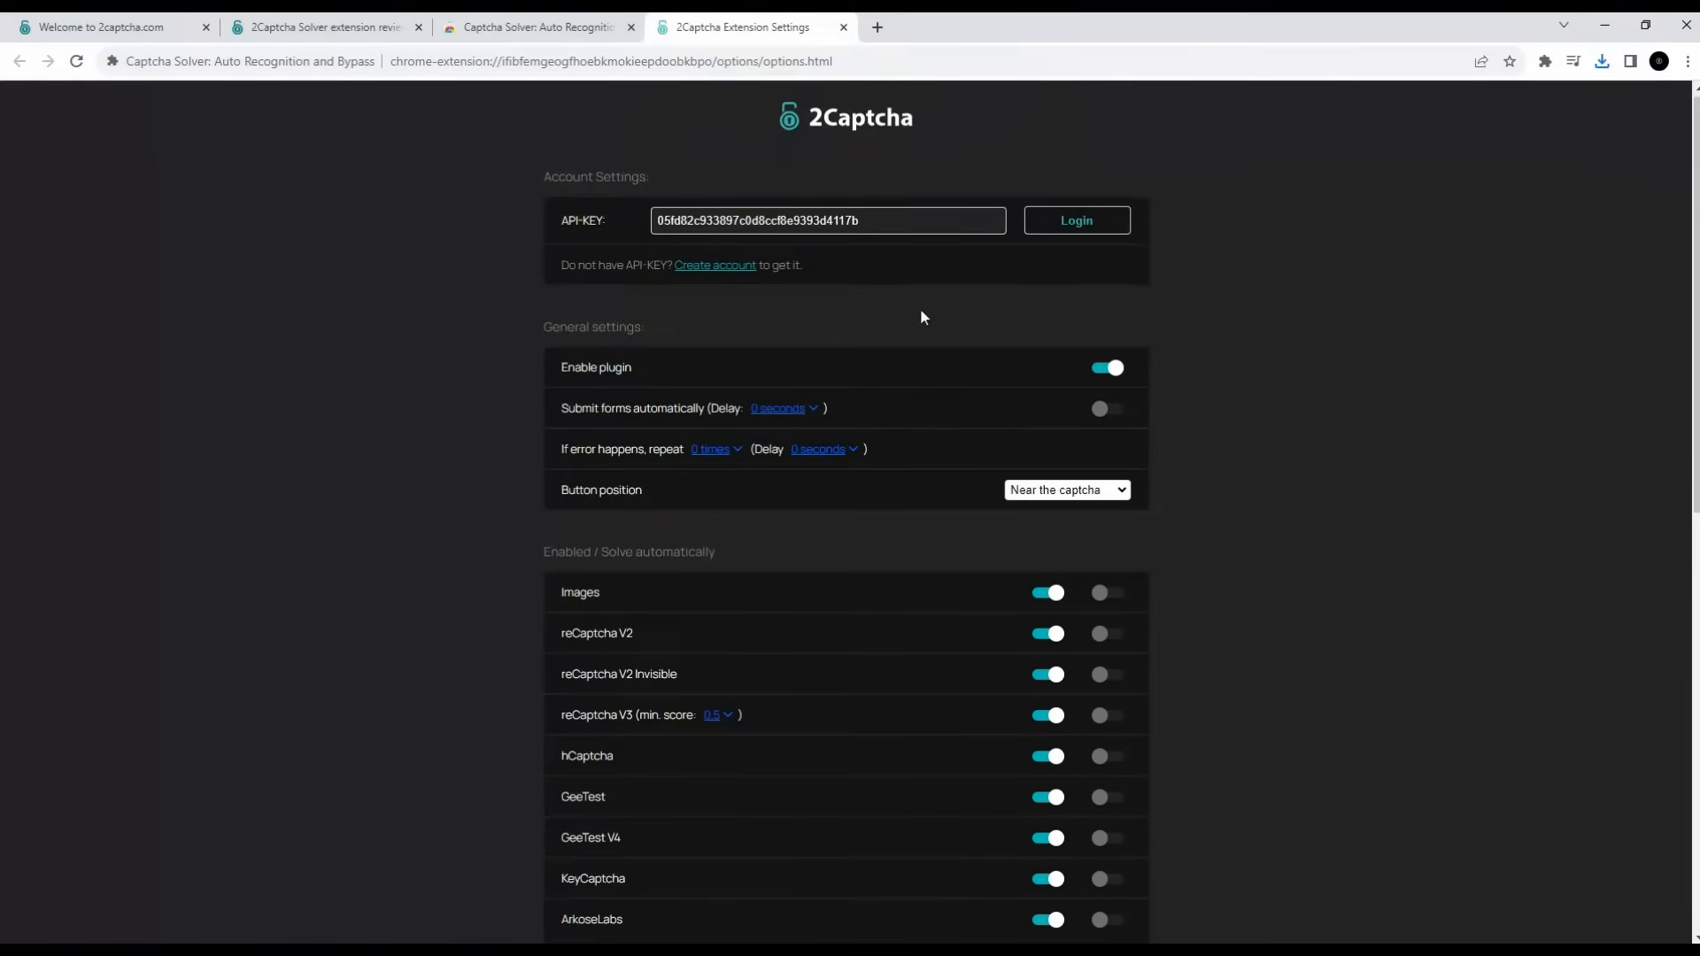
Step: Enable Yandex Smart Captcha auto-solving, leaving Use proxy switched off
scroll(down, 3)
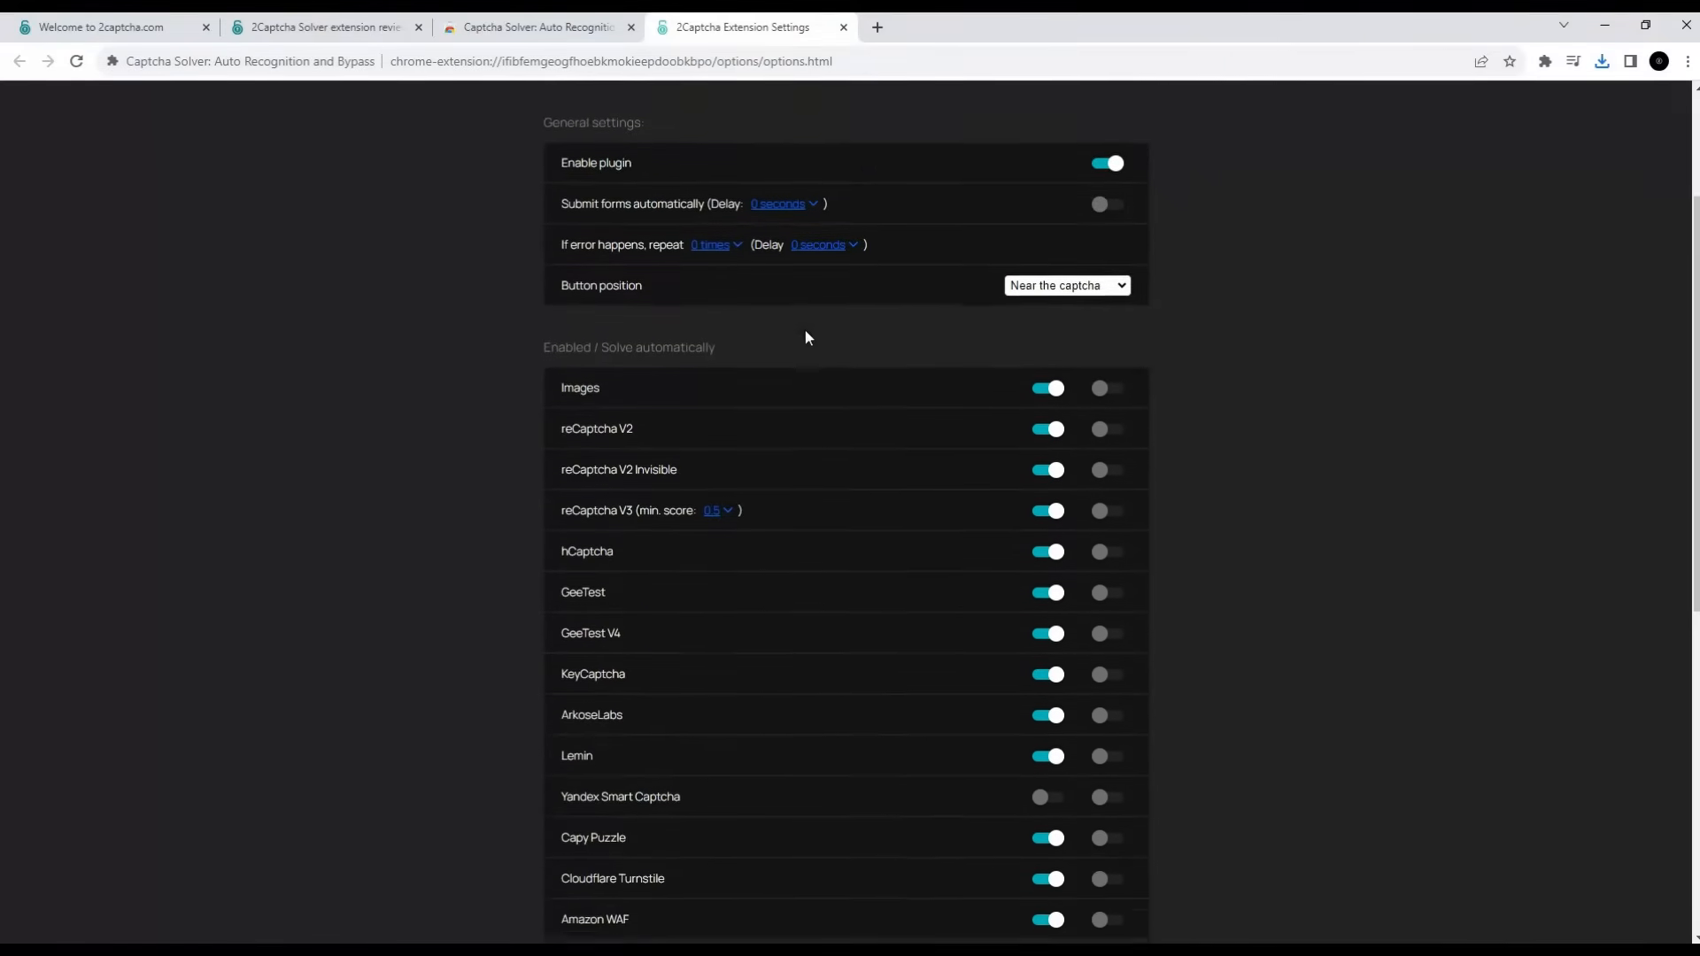
scroll(down, 3)
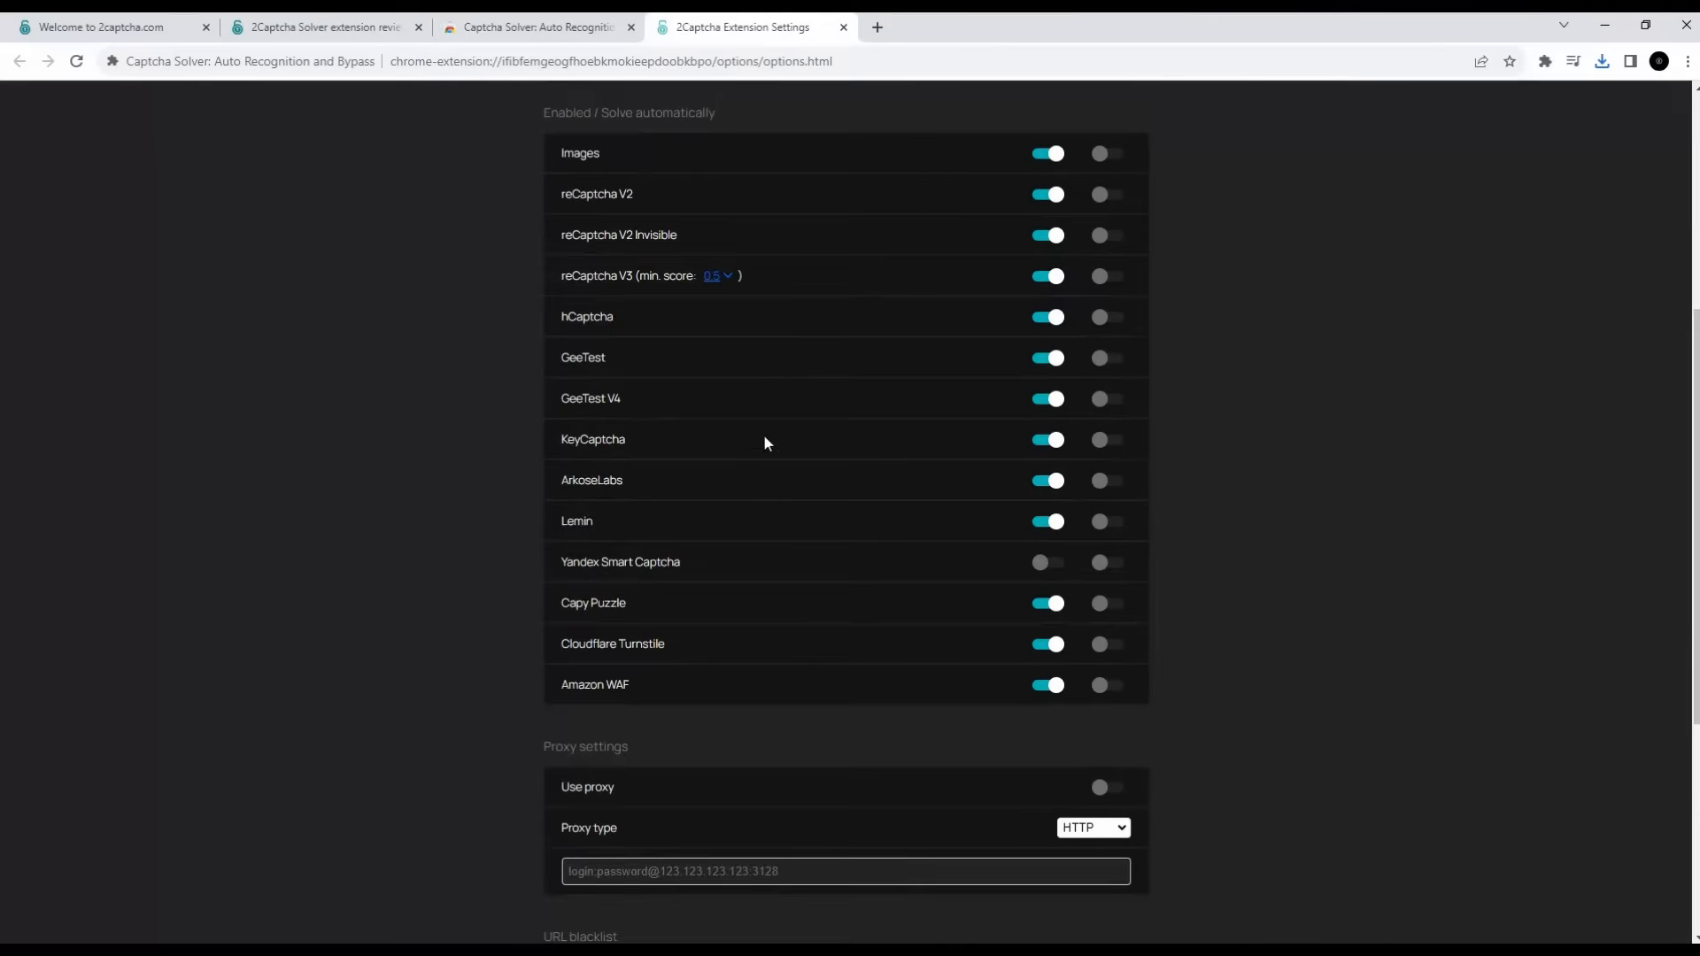
mouse_move(962, 595)
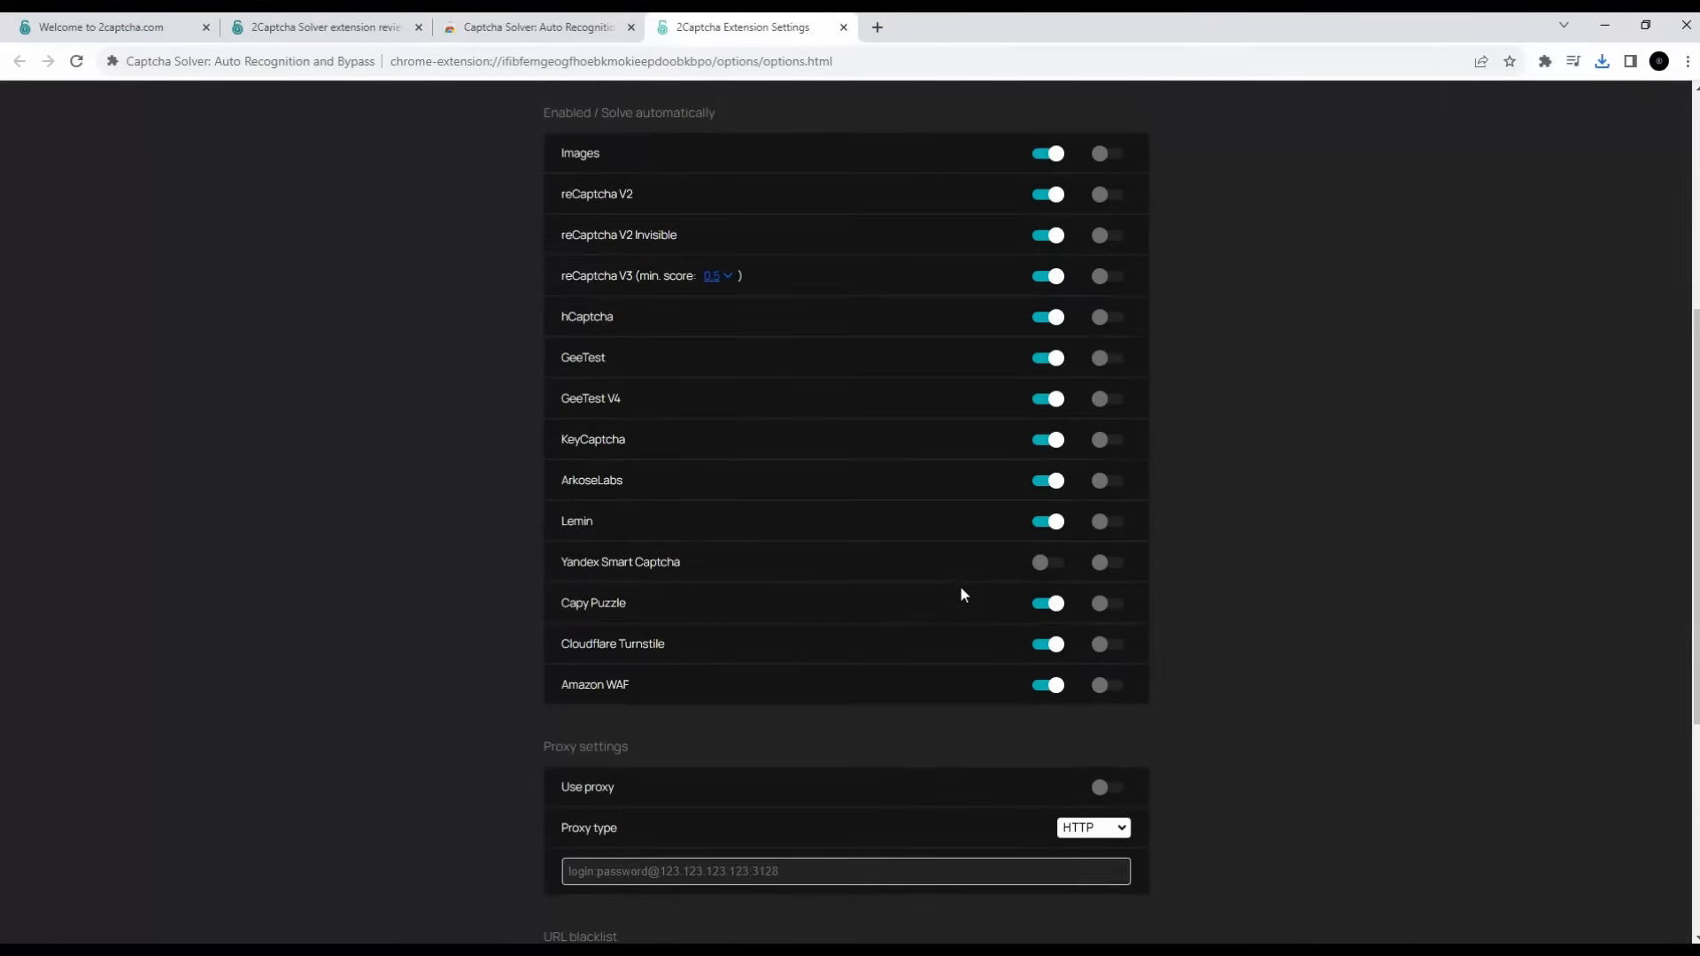
click(1047, 561)
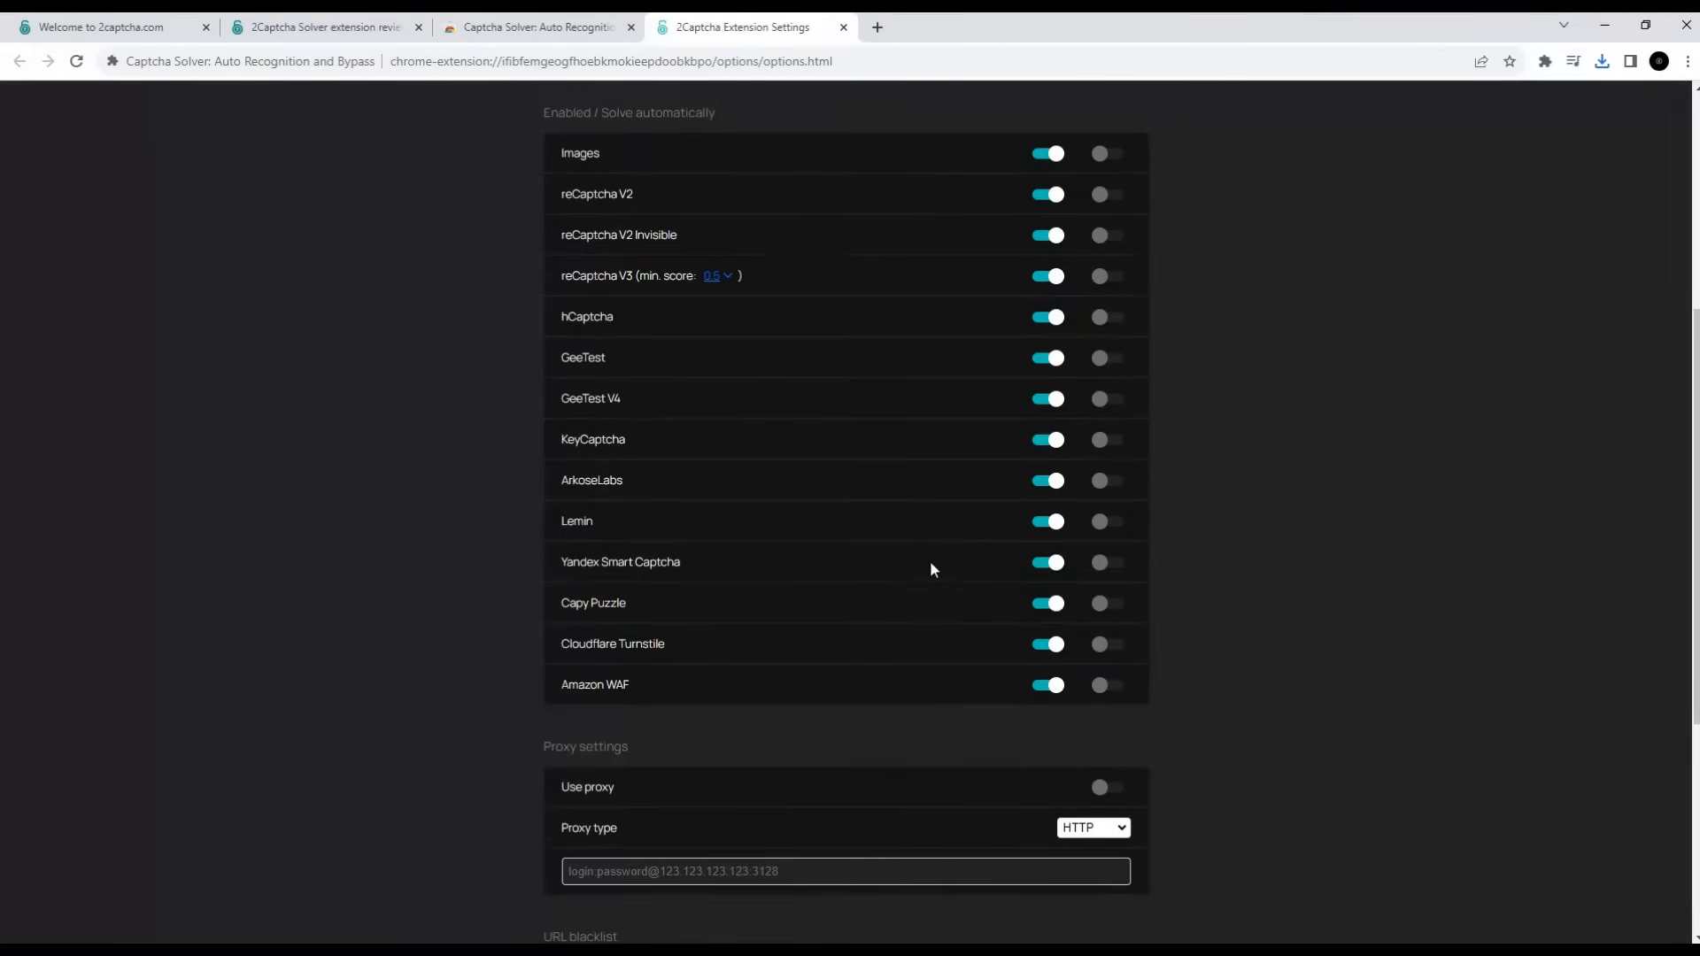
scroll(down, 3)
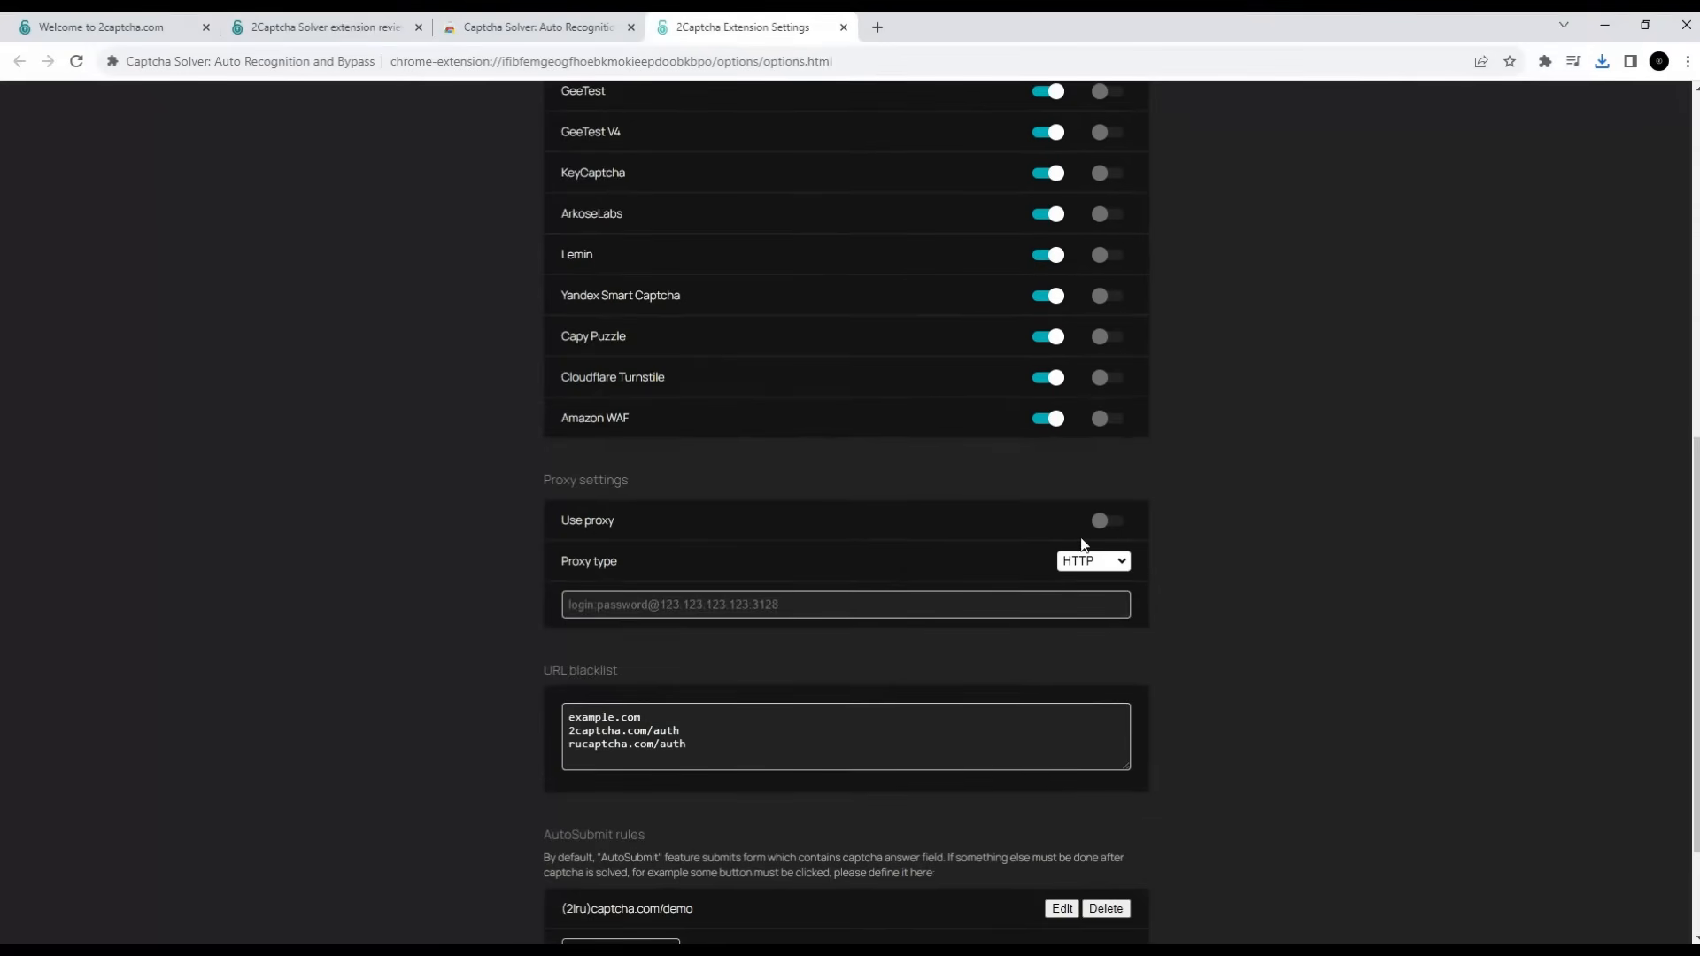
click(1106, 521)
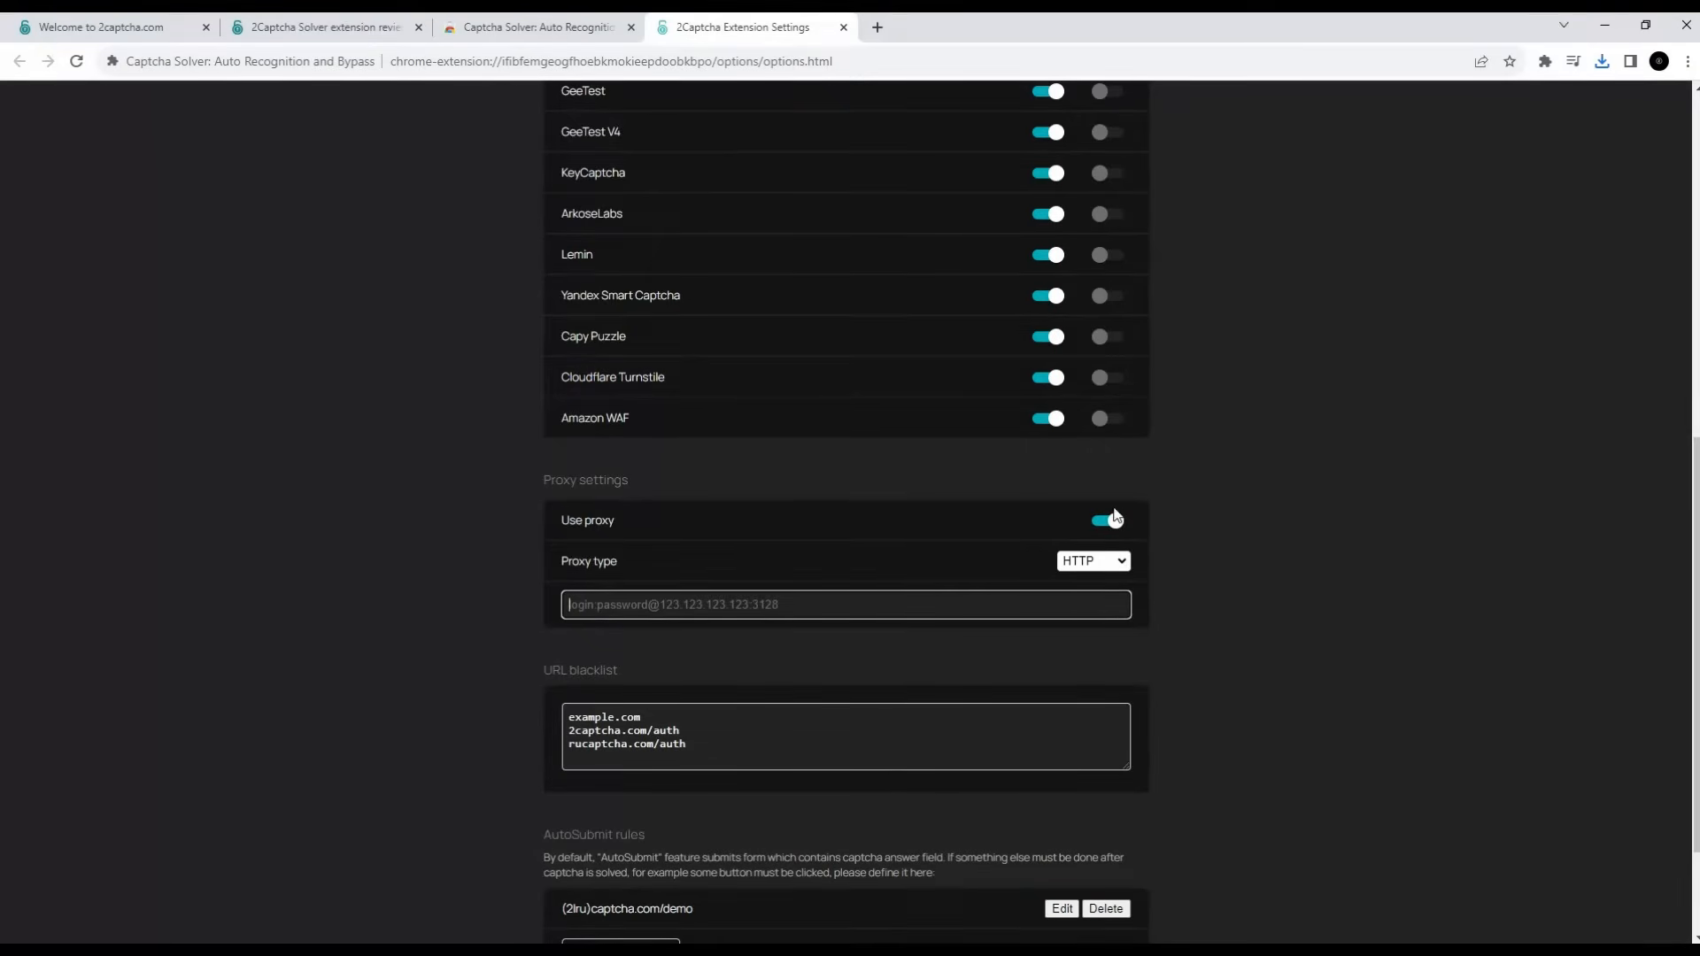
click(1100, 519)
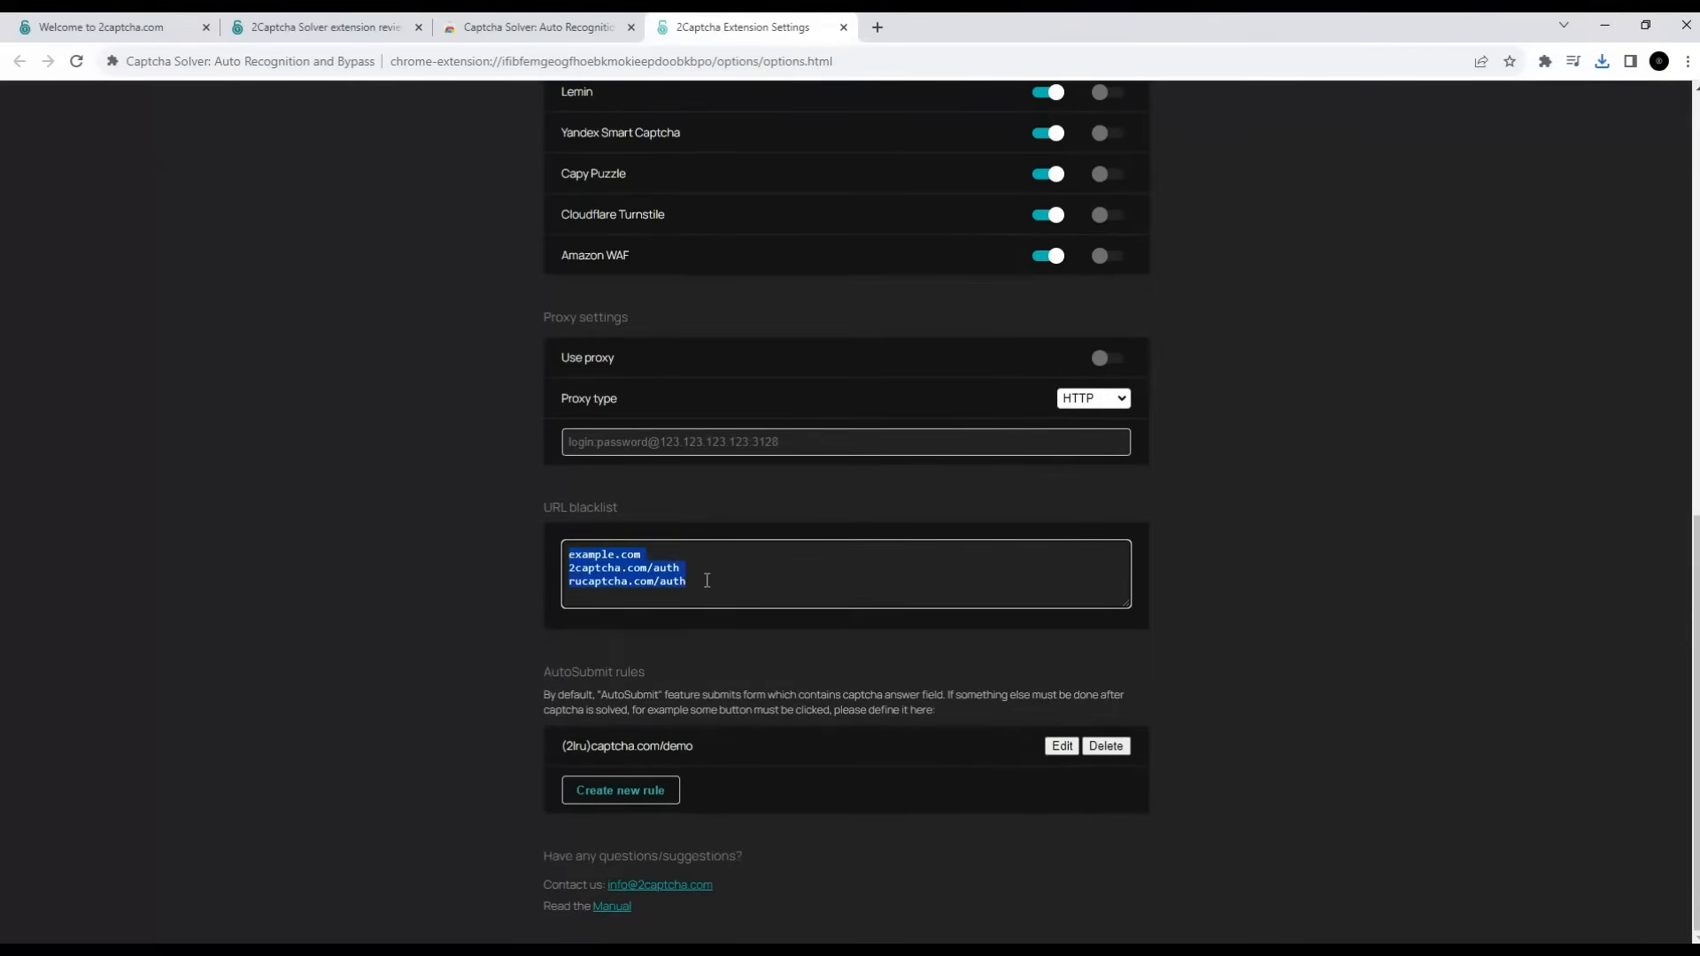
Step: Empty the URL blacklist, pin the extension, and return to the 2Captcha dashboard
key(Delete)
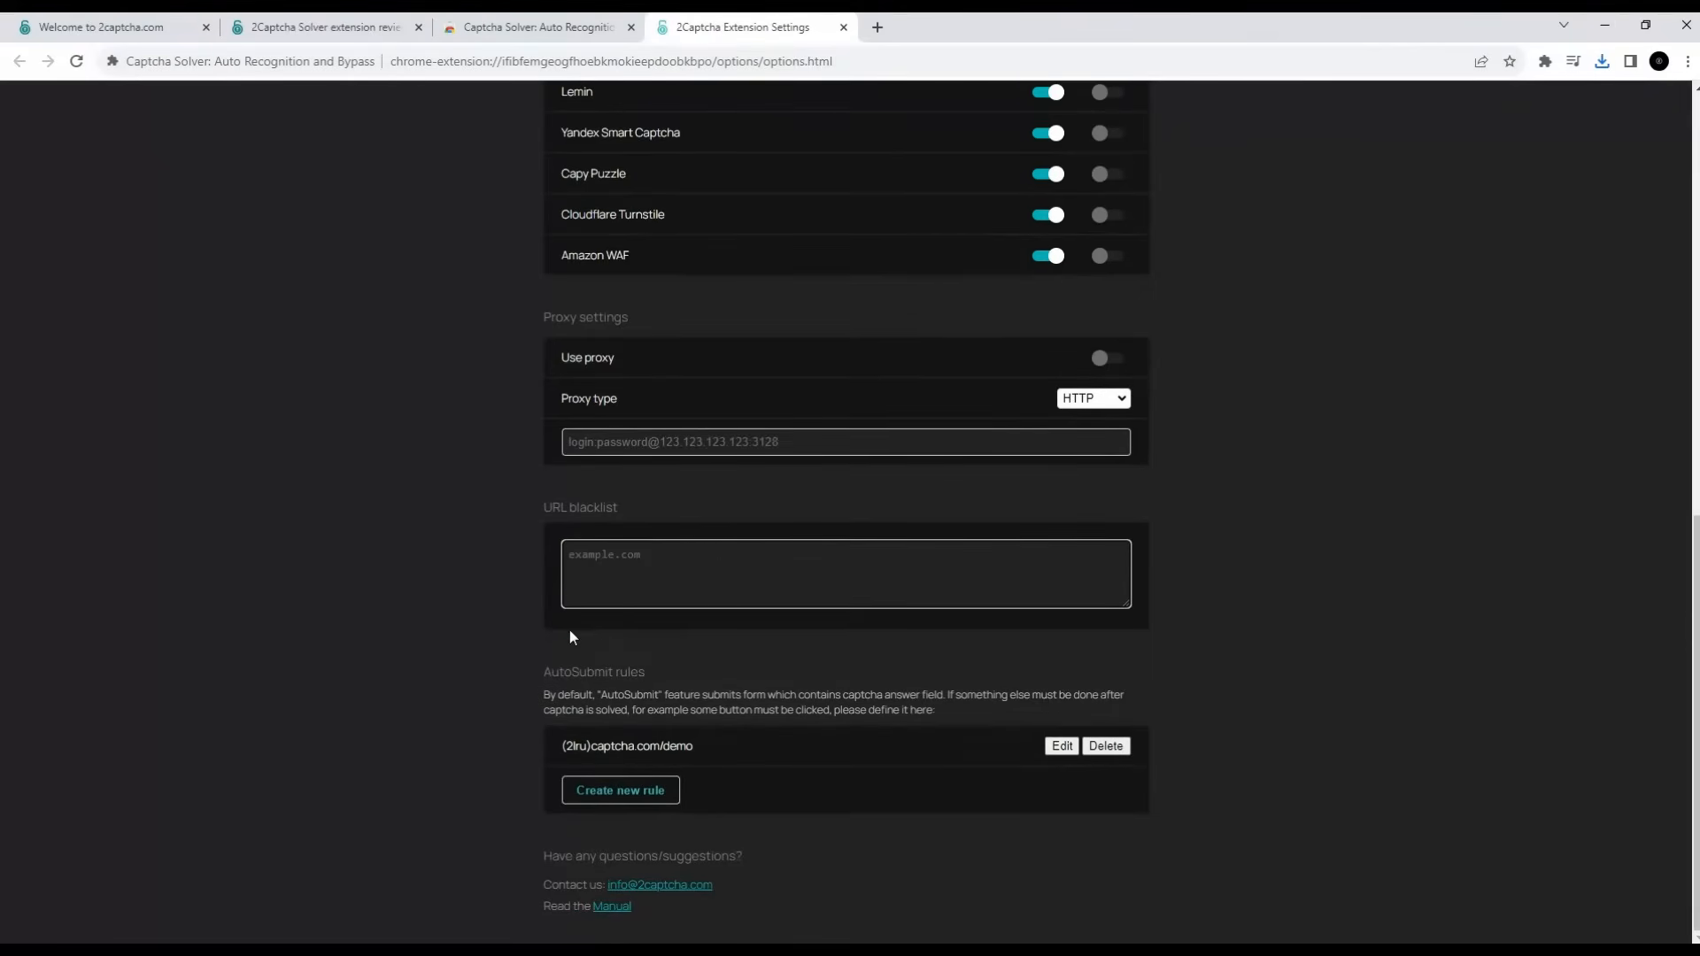
mouse_move(755, 660)
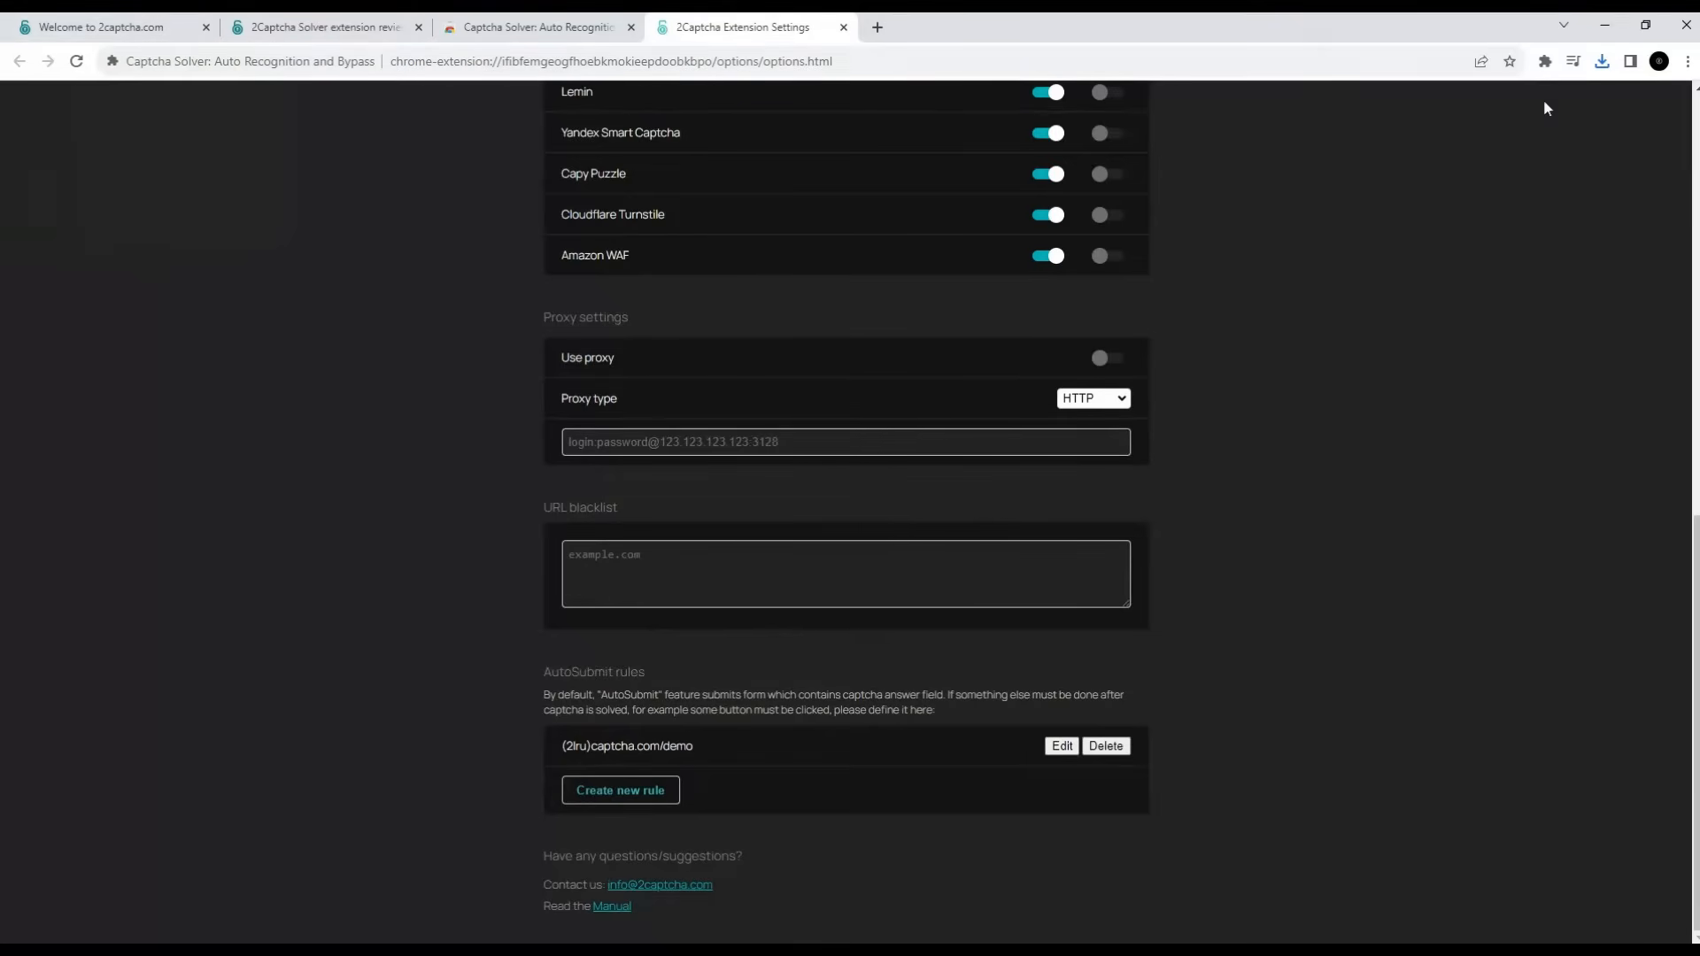
click(1545, 61)
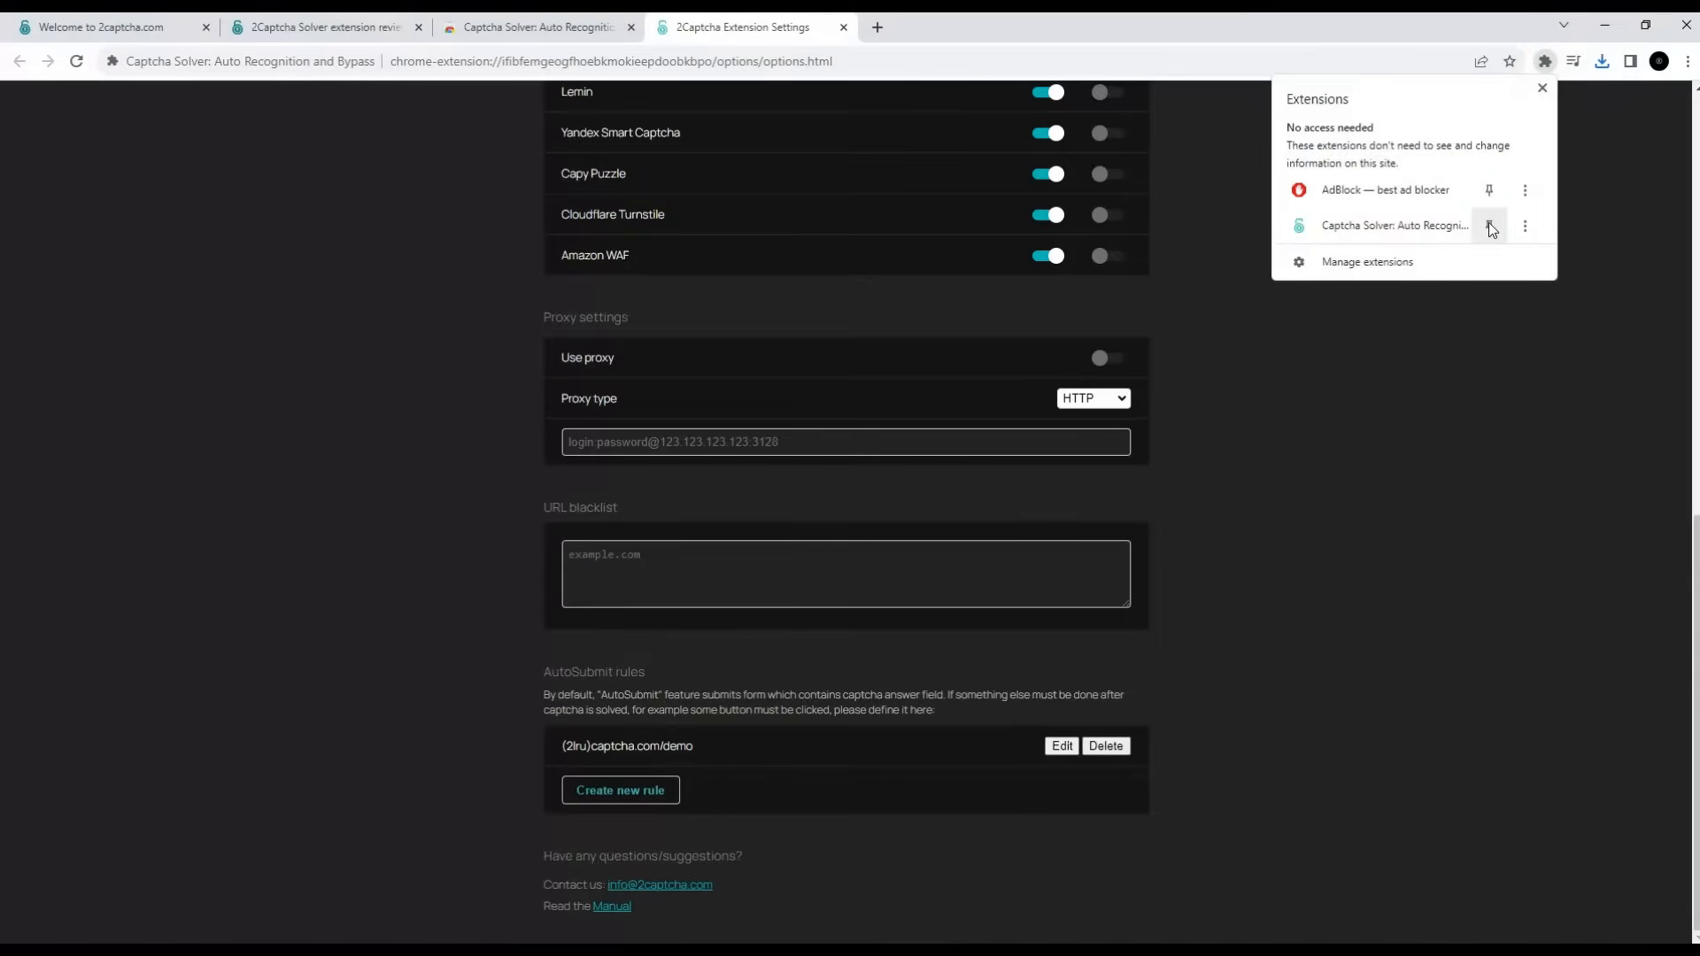
click(1489, 226)
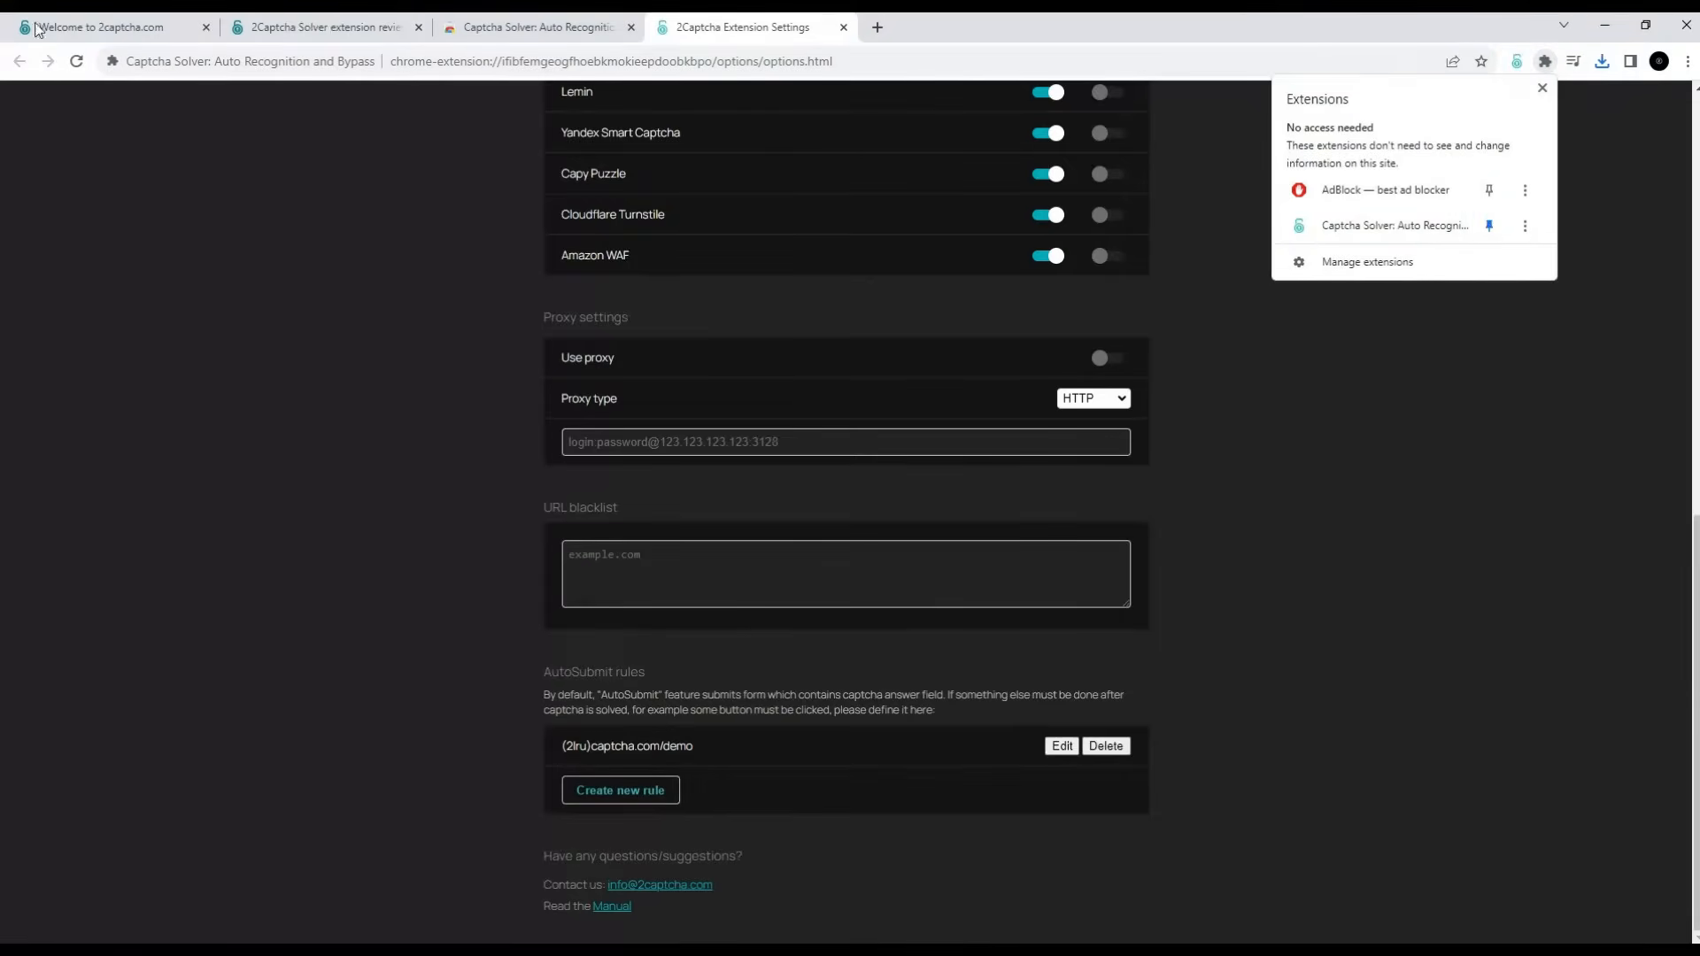
click(108, 28)
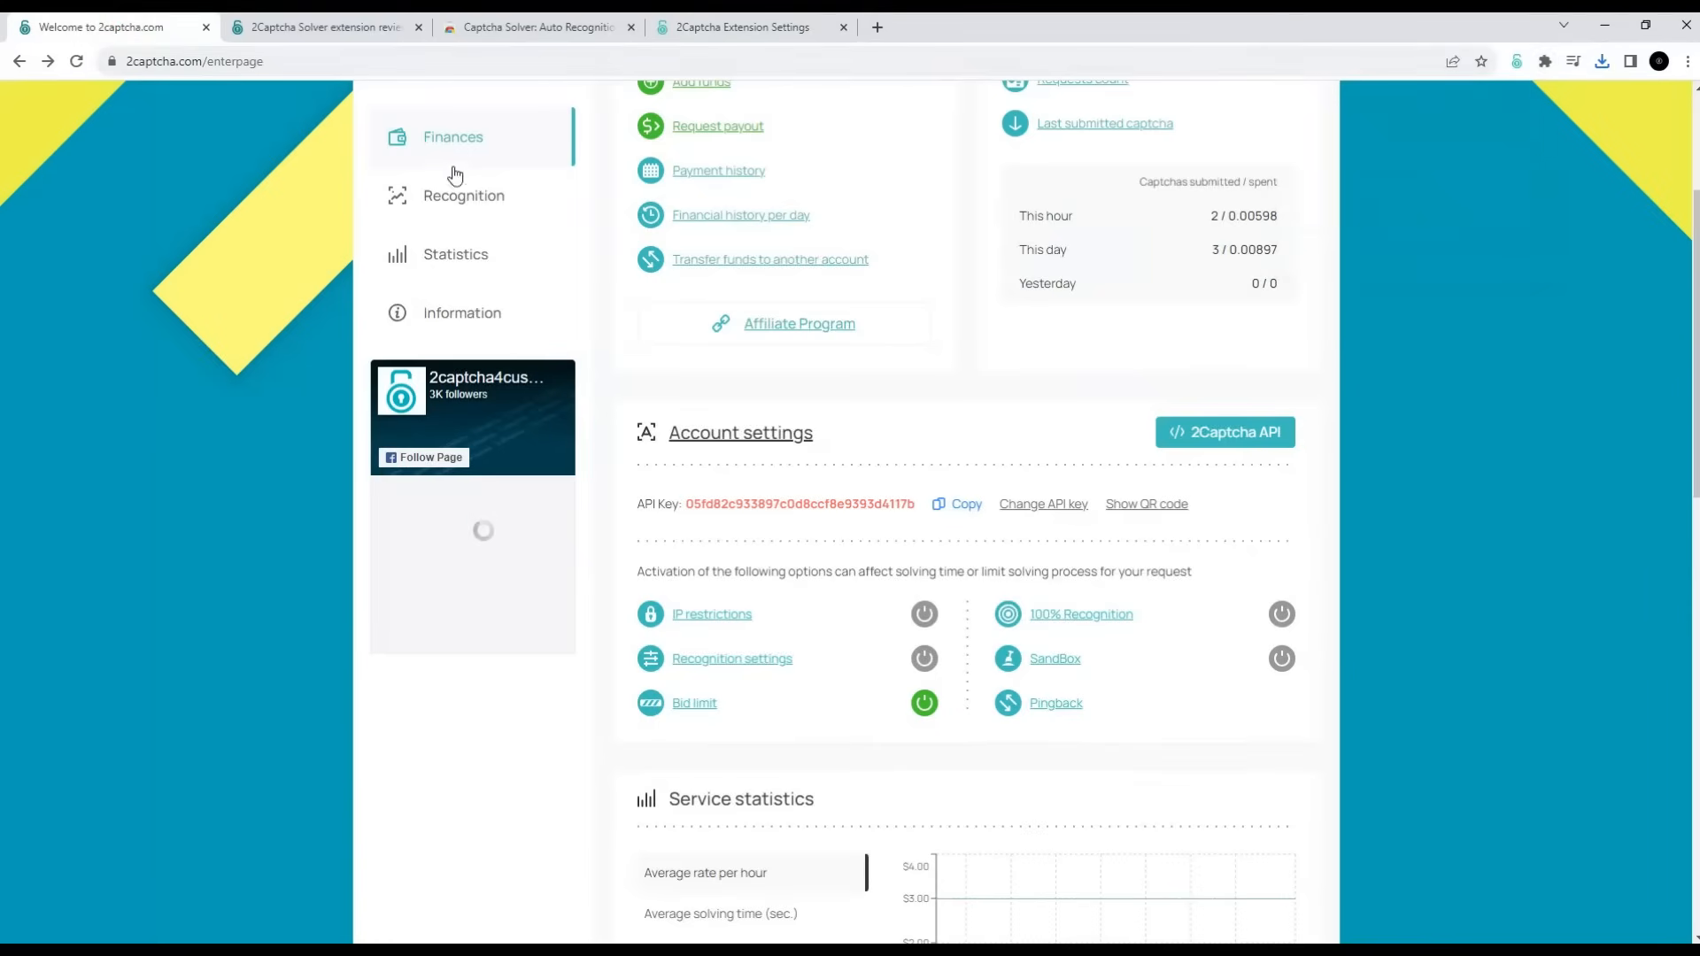
mouse_move(615, 321)
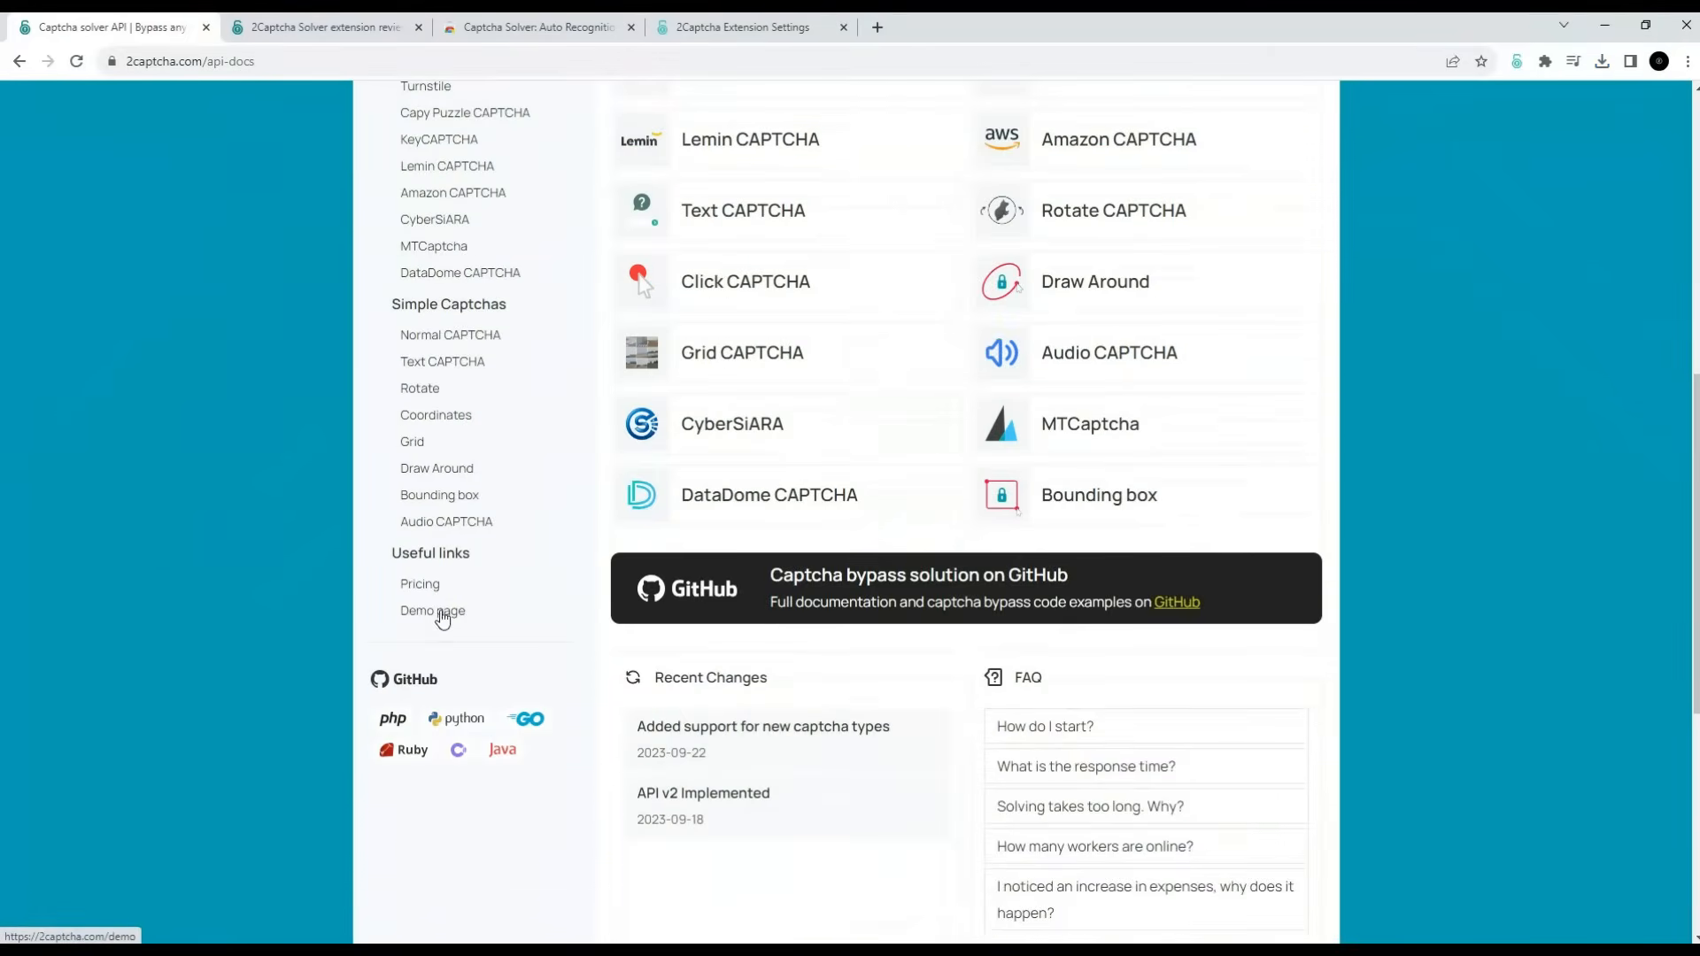
Step: Solve the hCaptcha Difficult demo with the extension and check it shows 'Captcha solved!'
click(431, 610)
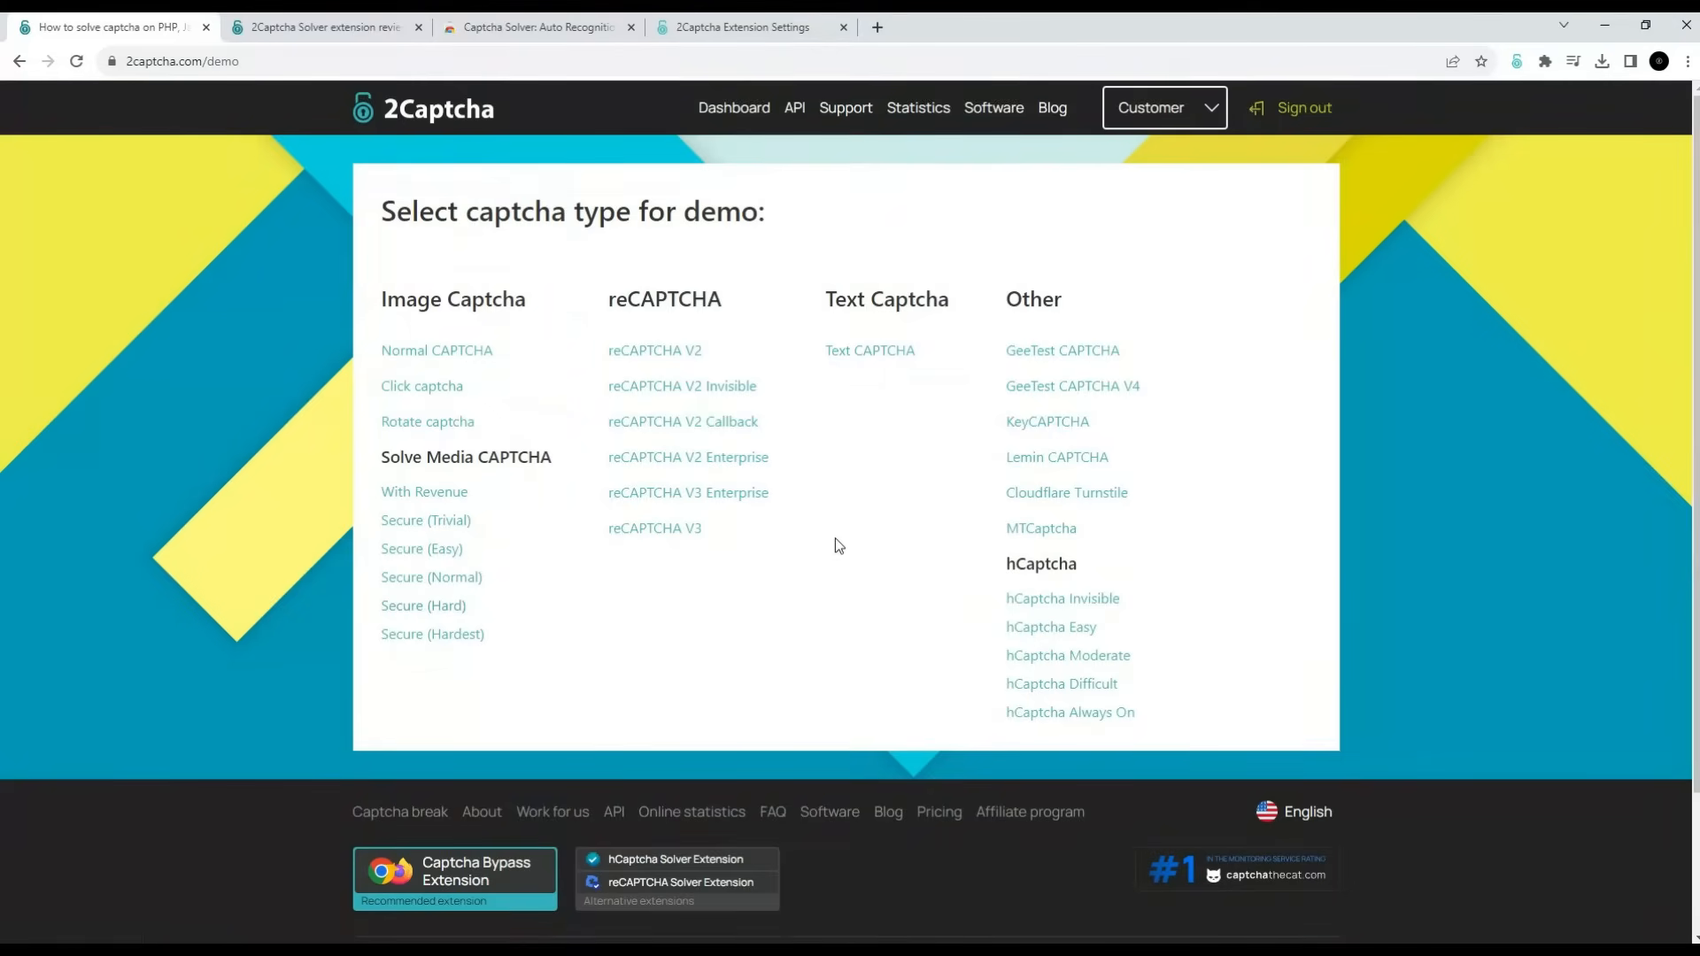
mouse_move(999, 648)
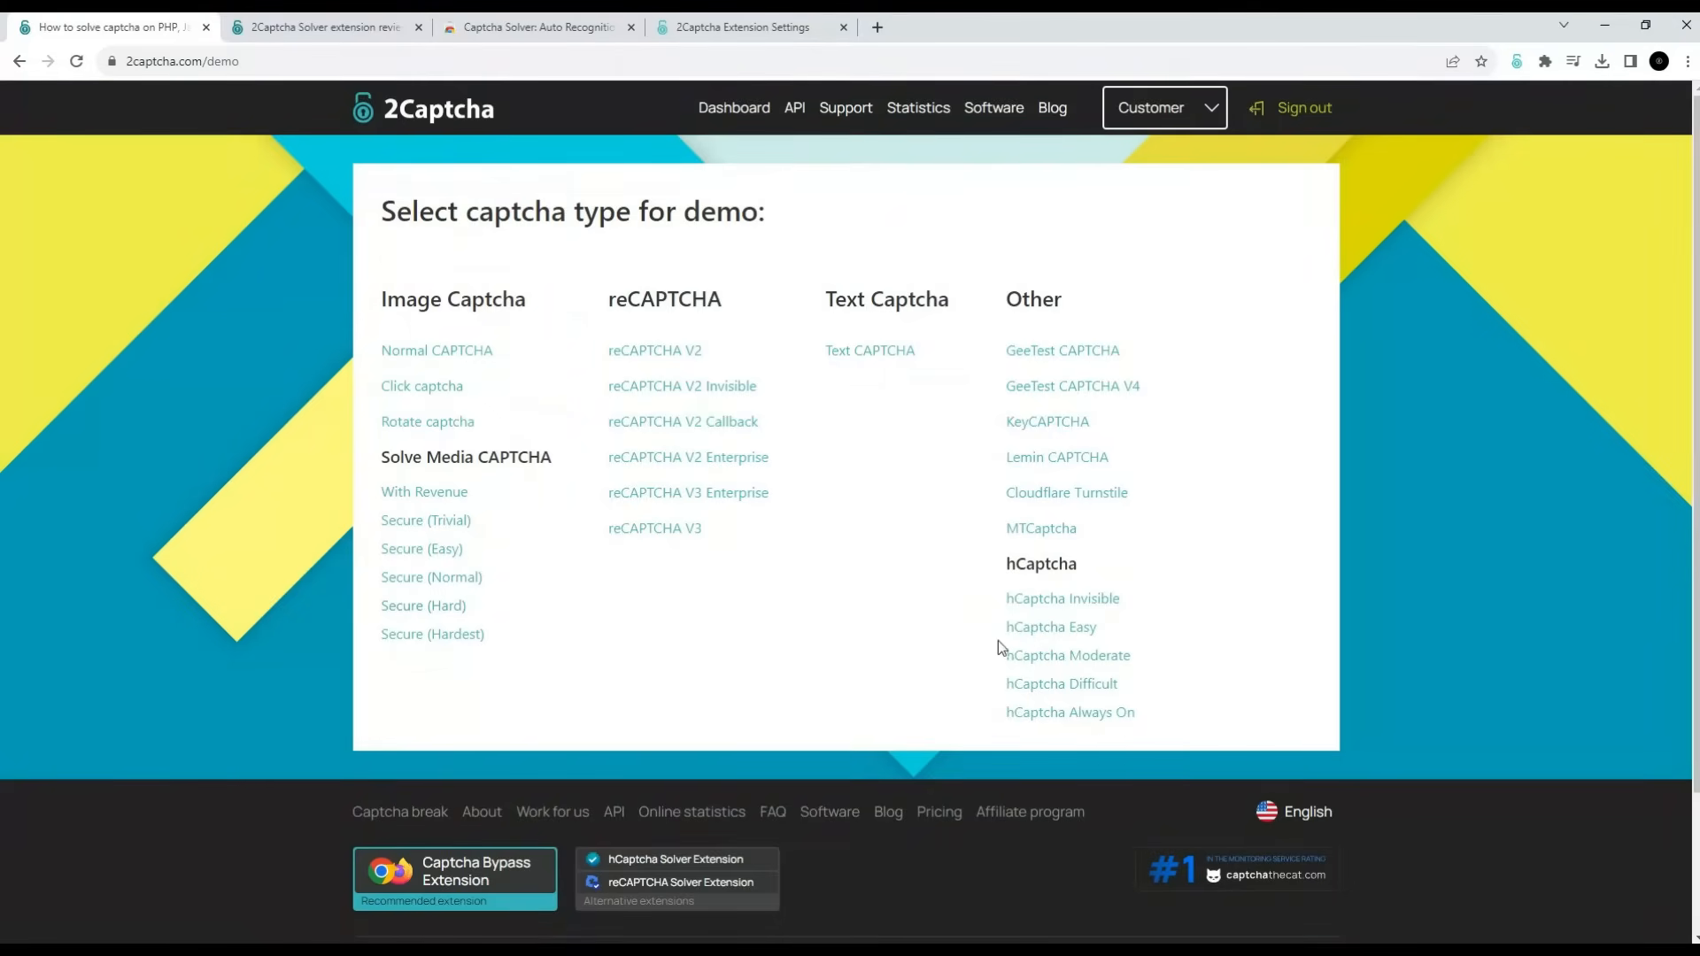
click(1061, 683)
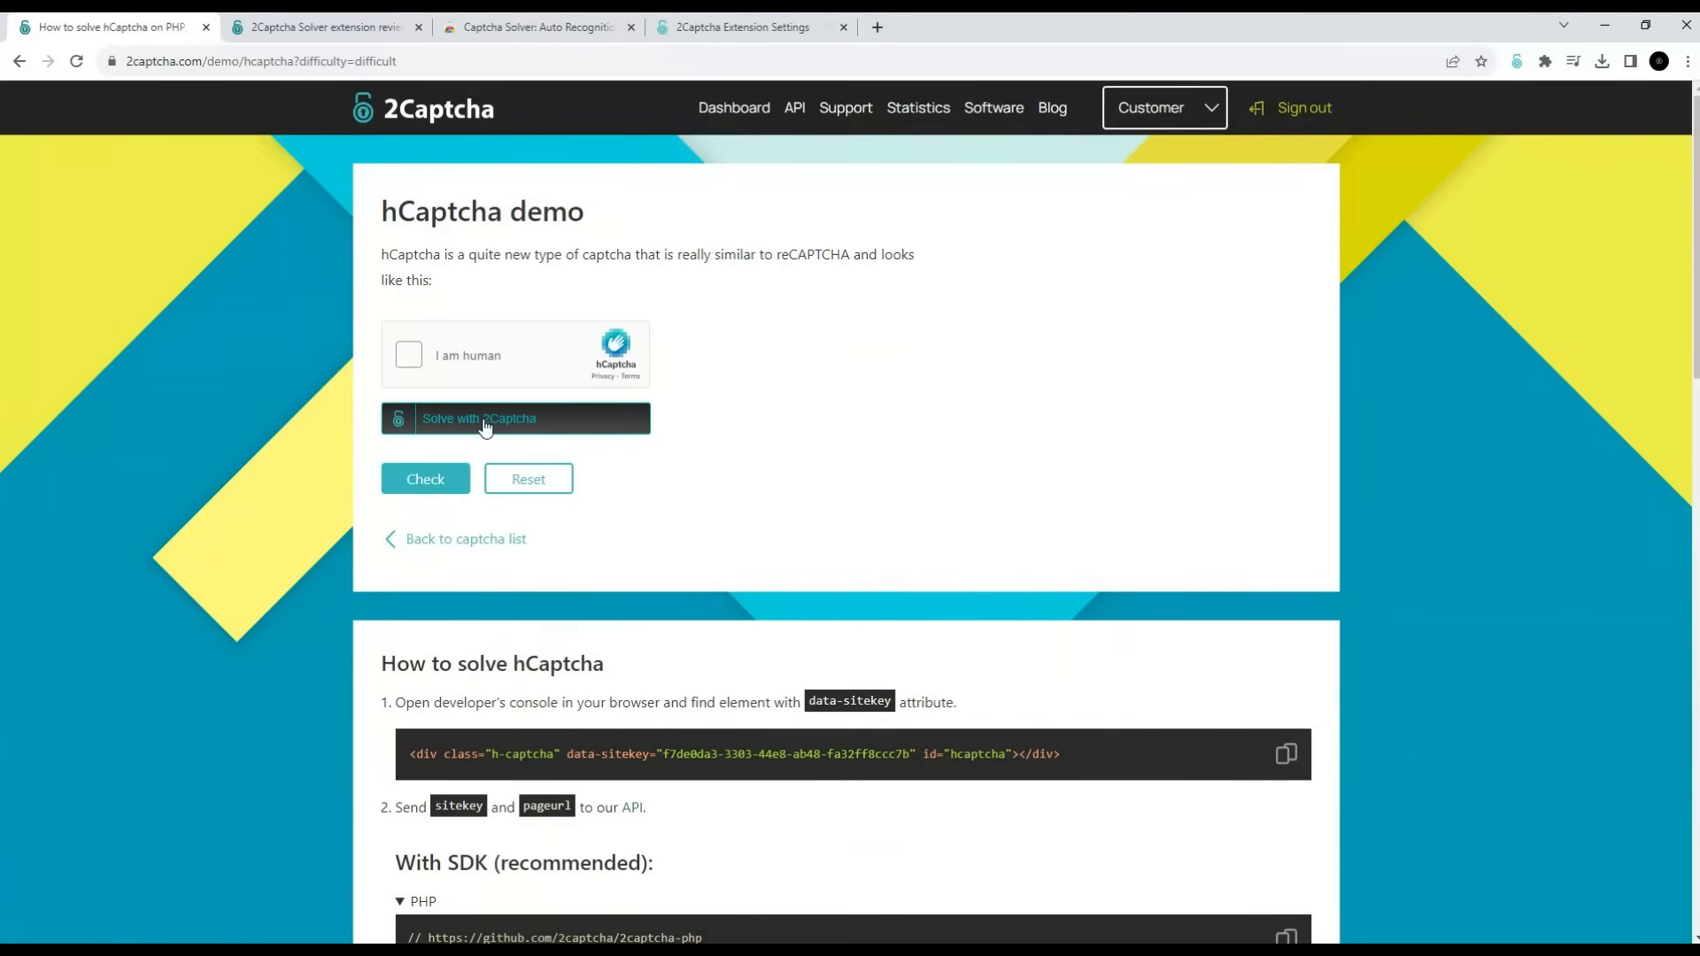
click(516, 419)
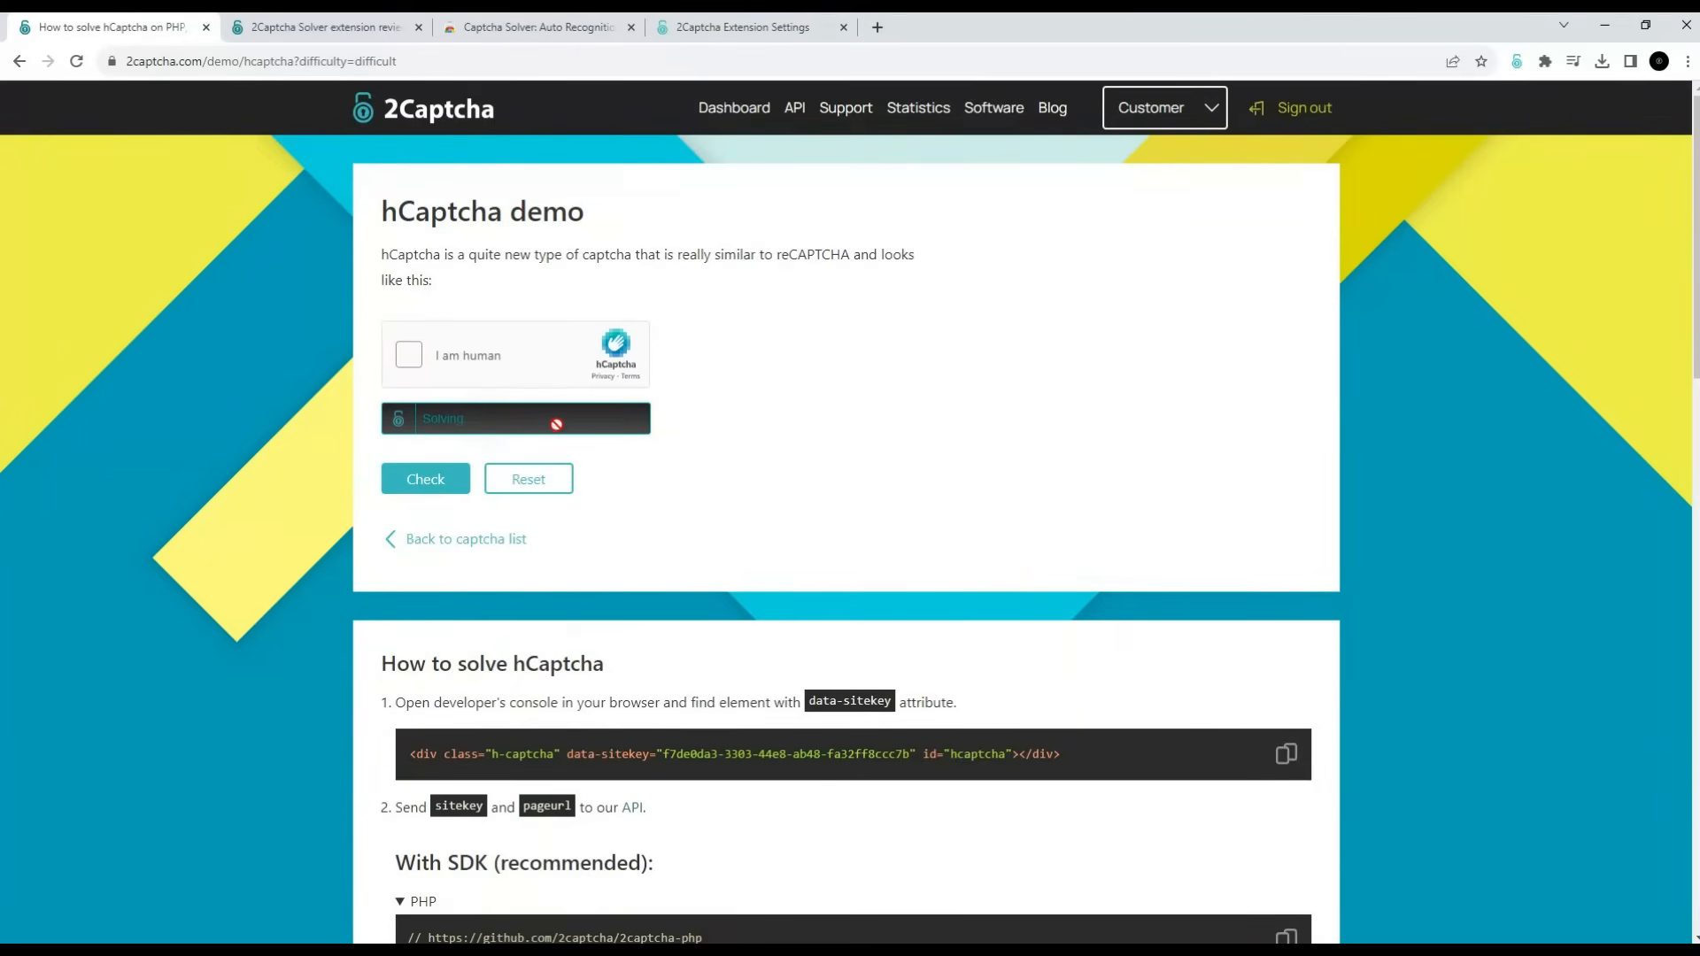
mouse_move(636, 464)
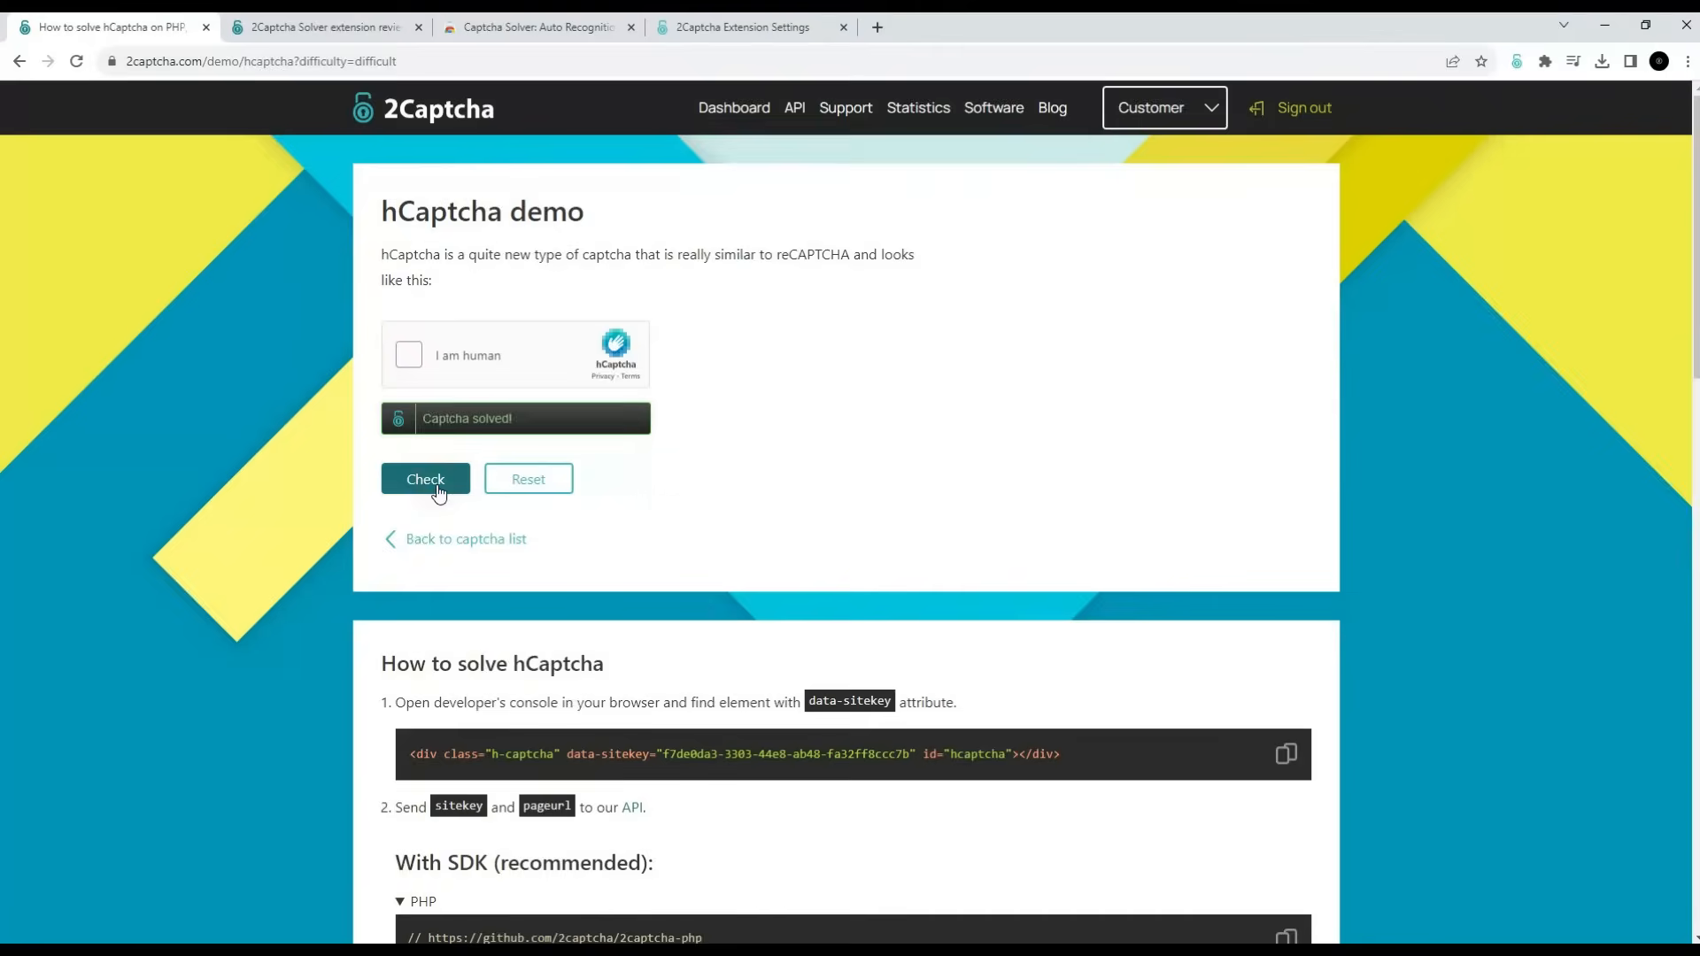
click(425, 479)
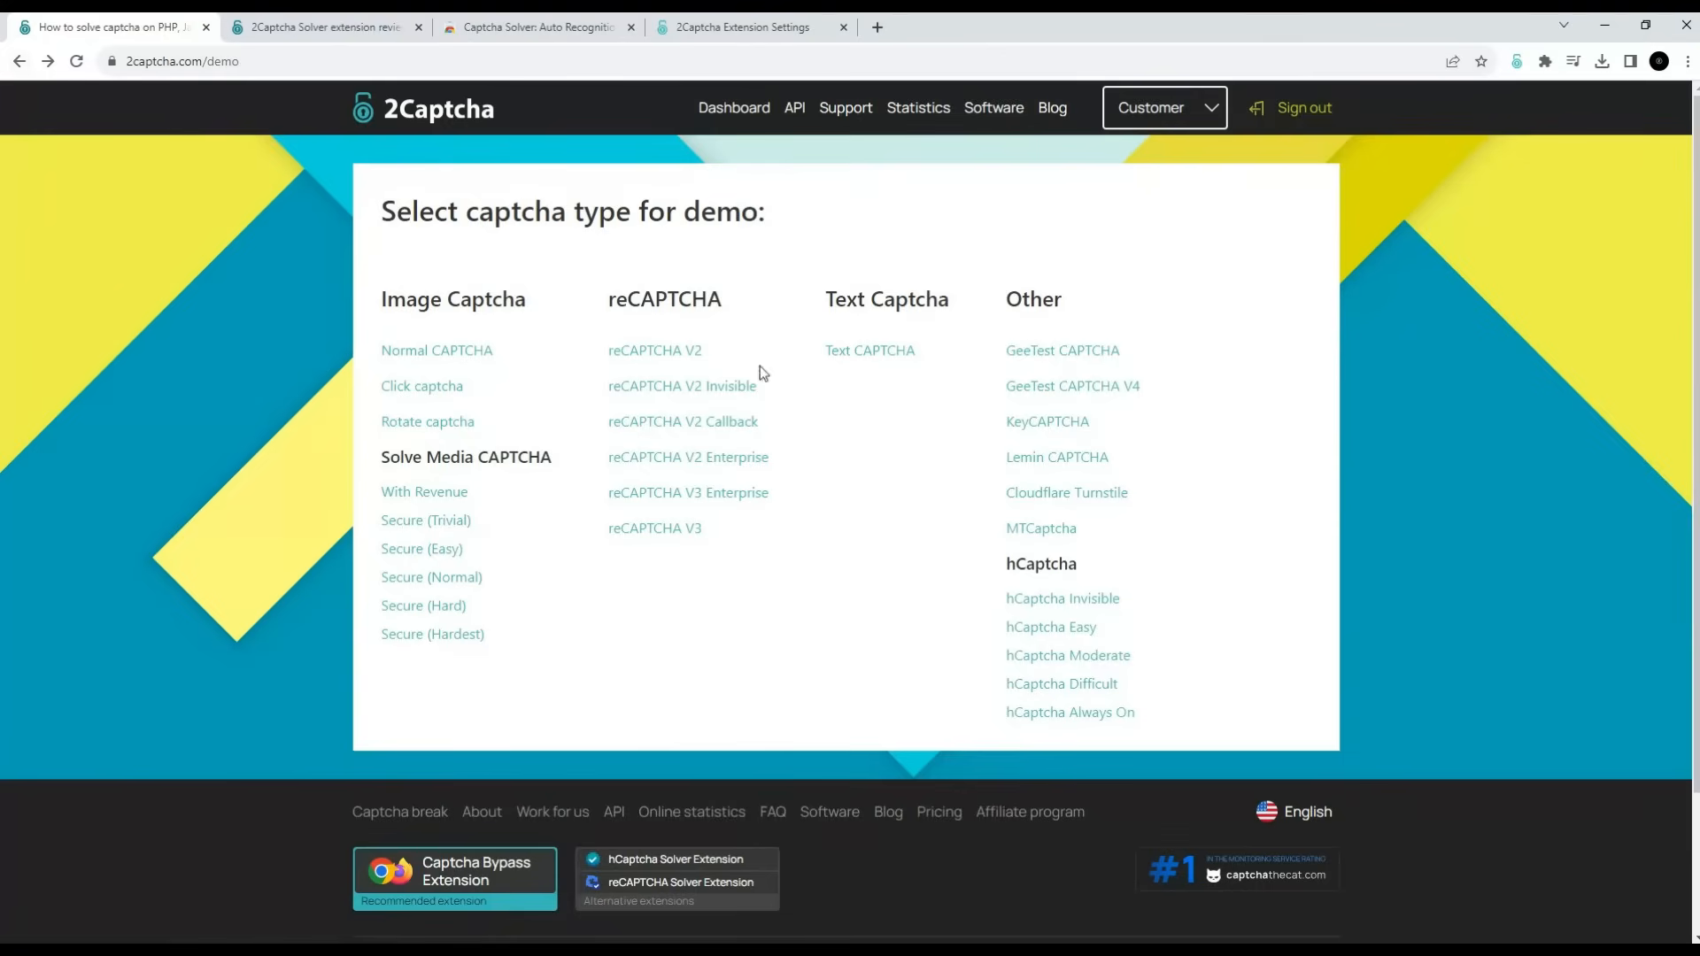
Step: Solve the GeeTest CAPTCHA V4 demo with the extension and pass the check
click(1072, 386)
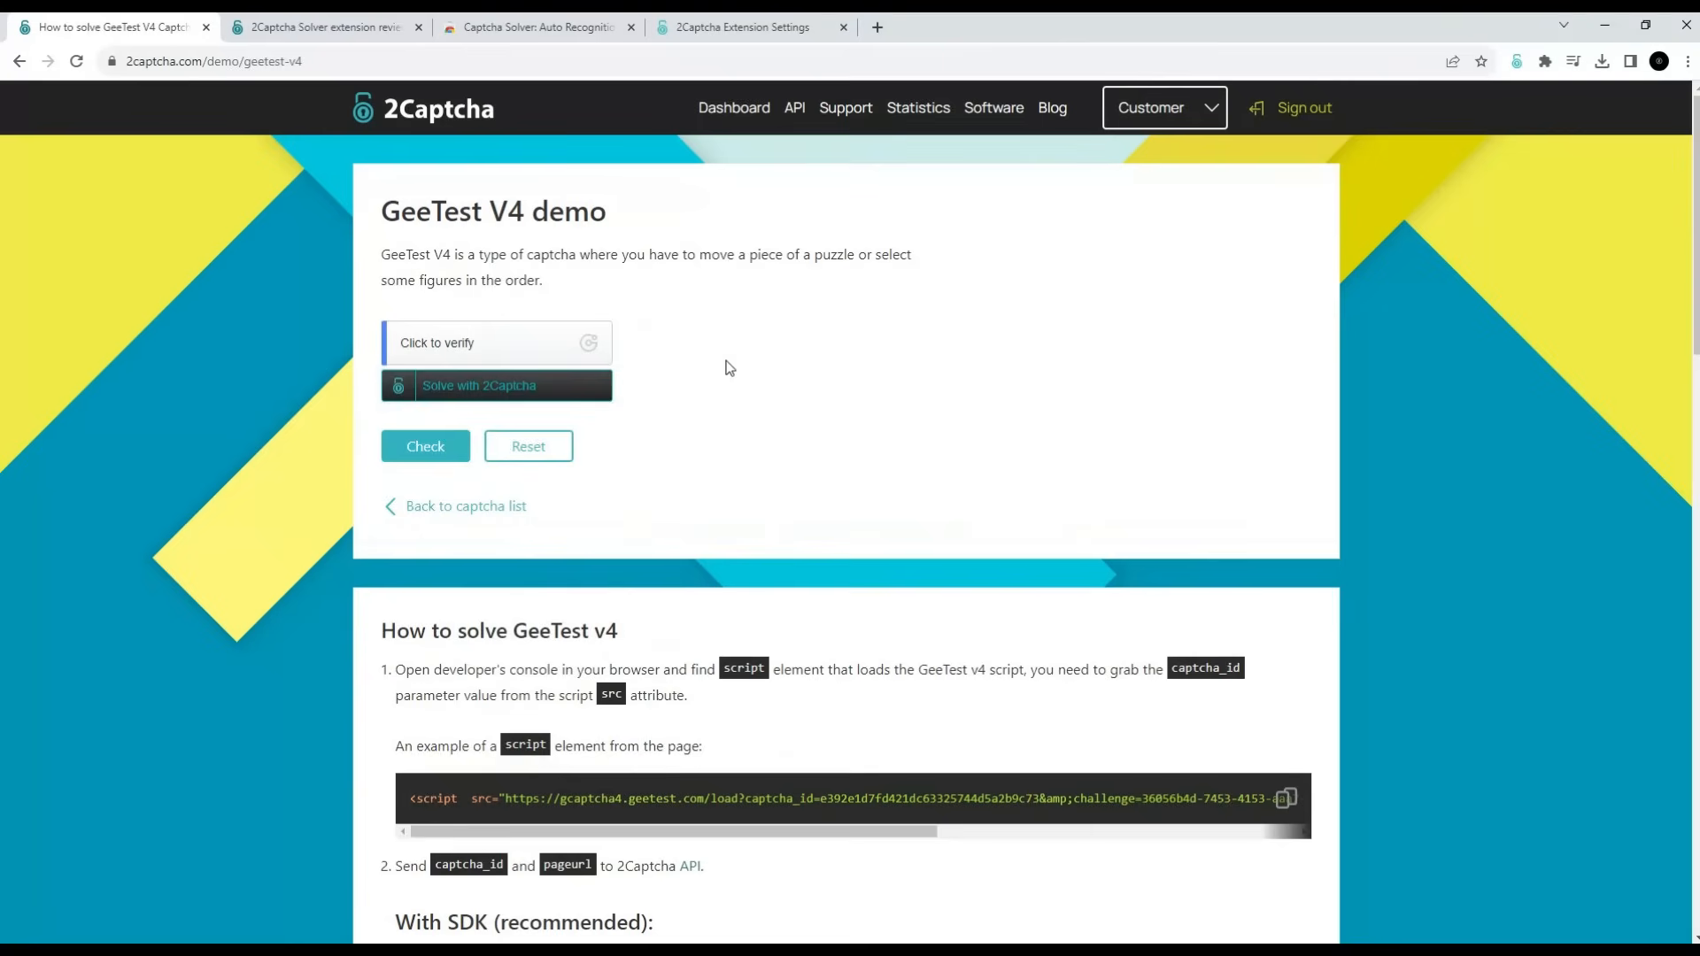
click(494, 385)
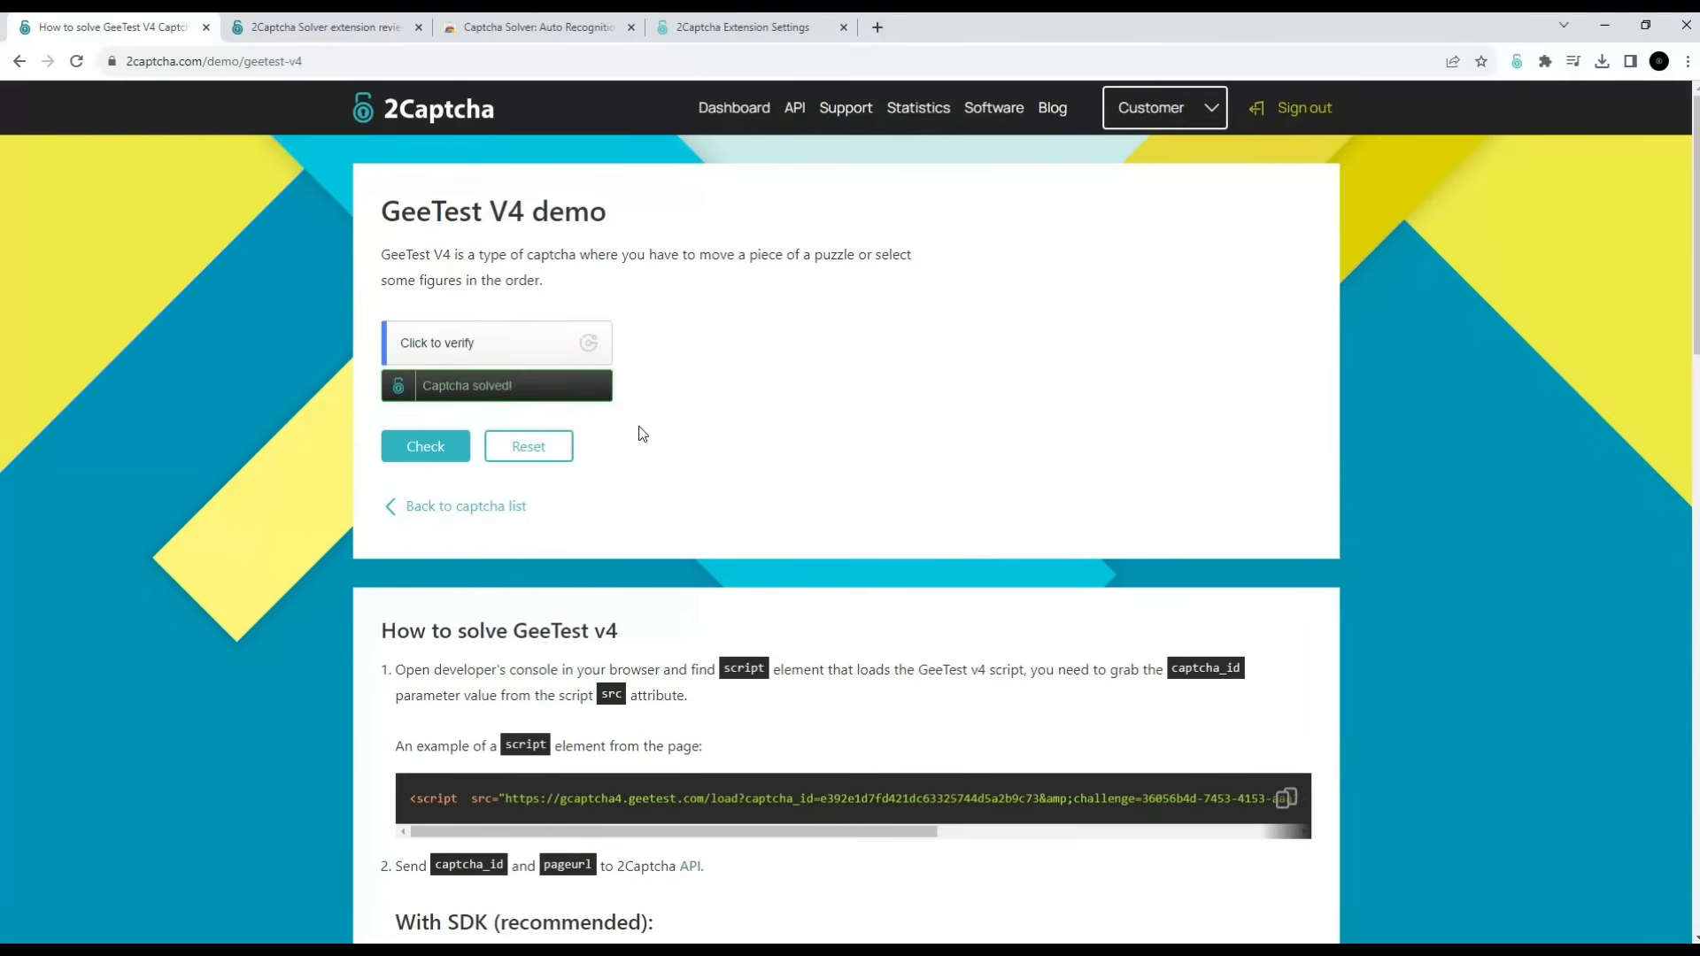
click(425, 445)
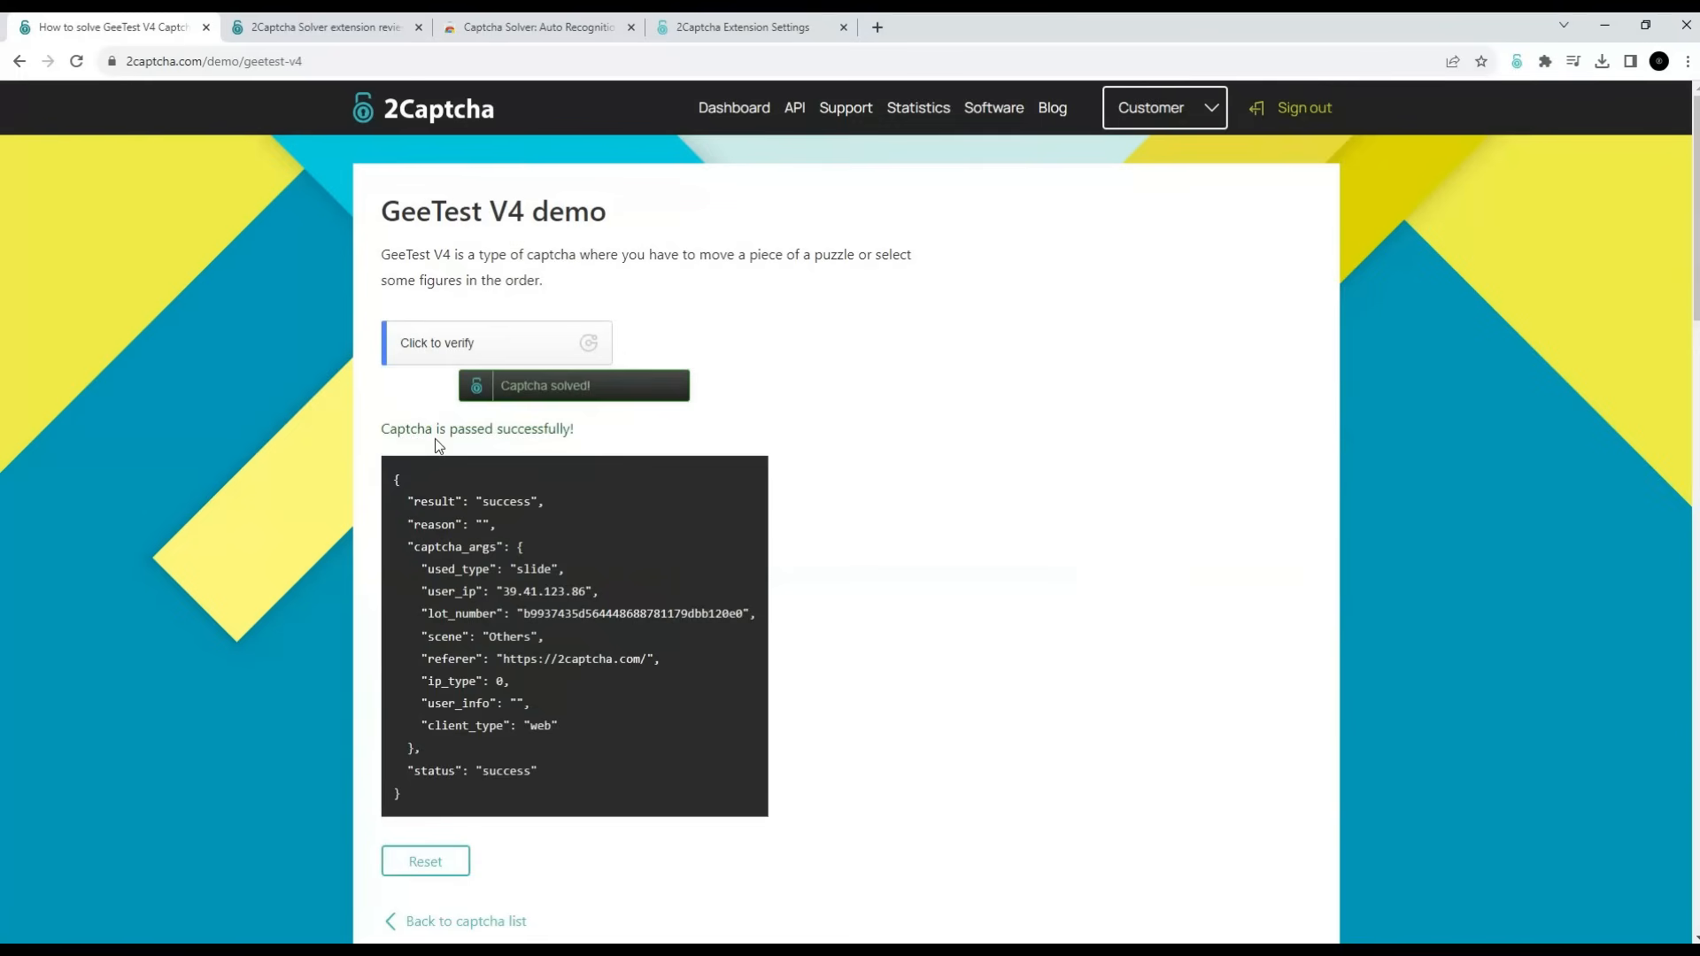